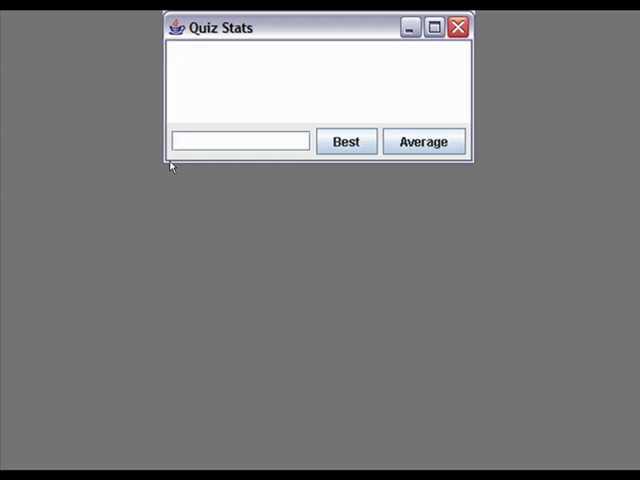
pyautogui.moveTo(217, 280)
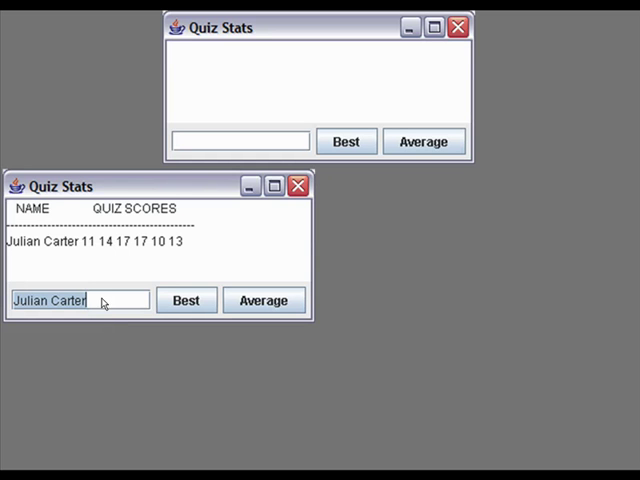
pyautogui.moveTo(122, 242)
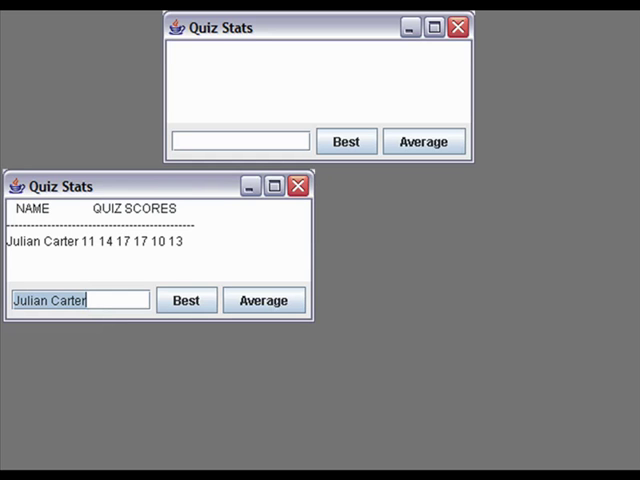
pyautogui.moveTo(226, 382)
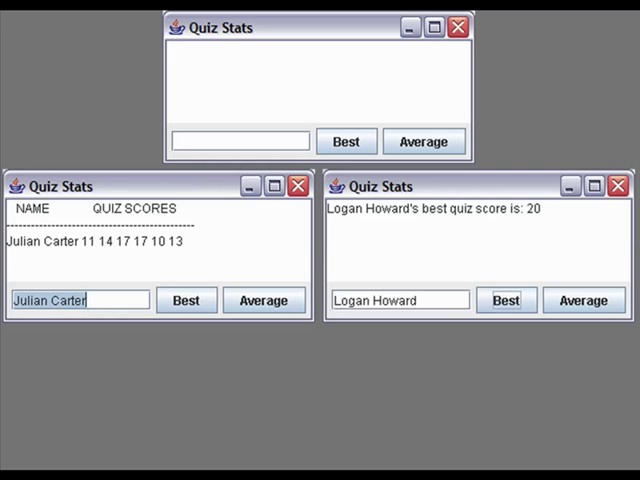
pyautogui.moveTo(323, 380)
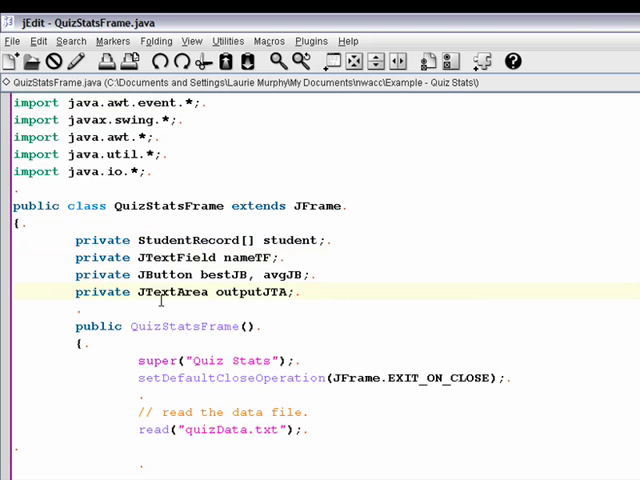
pyautogui.doubleClick(170, 291)
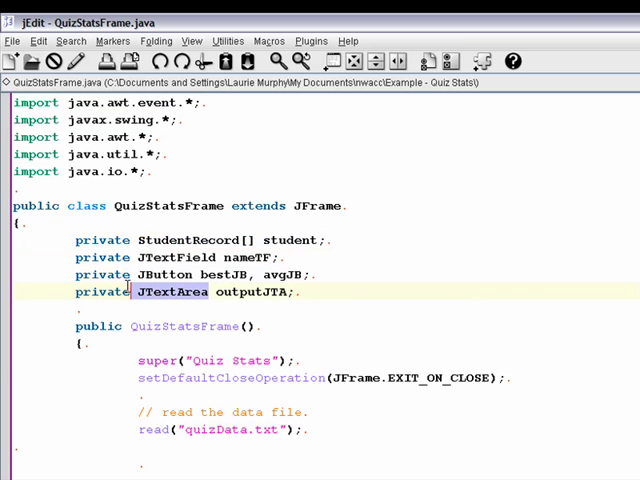
pyautogui.click(248, 325)
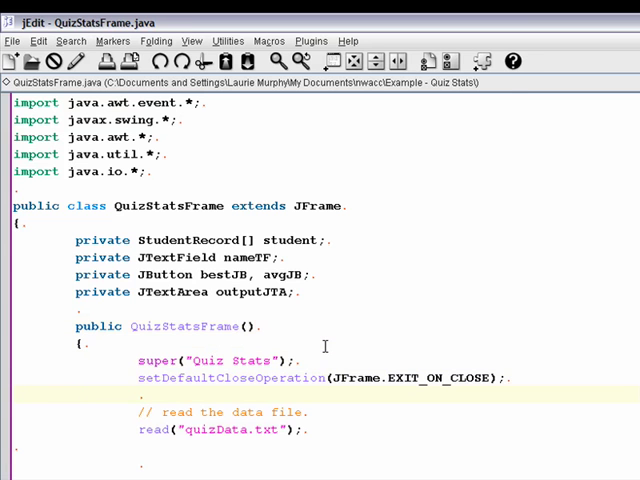
pyautogui.scroll(-3)
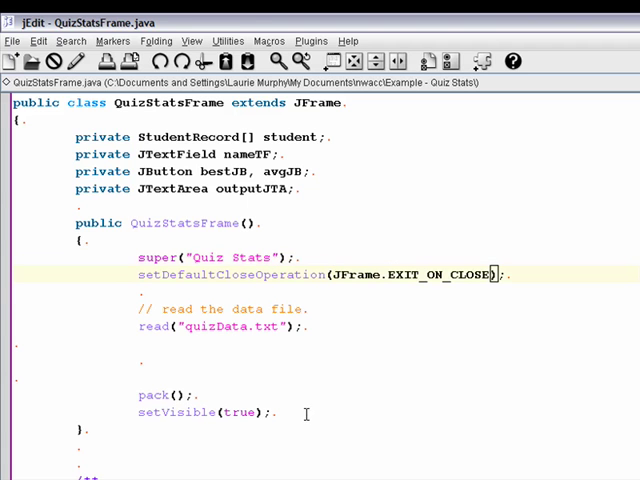
pyautogui.click(310, 327)
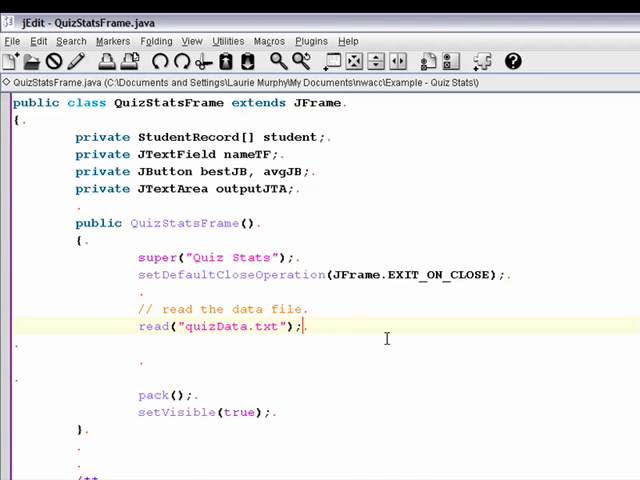
pyautogui.scroll(-3)
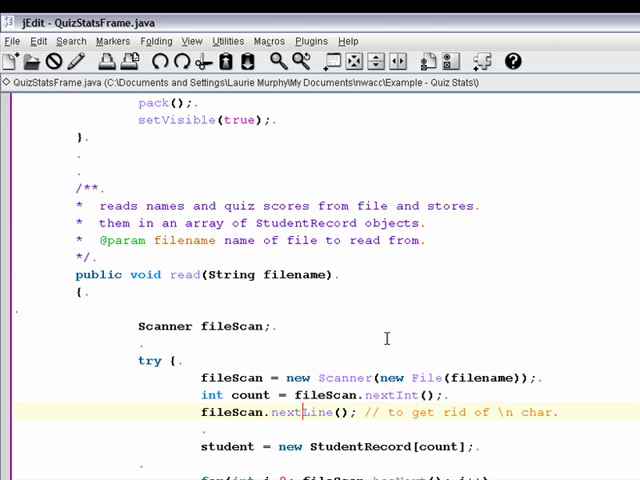
pyautogui.scroll(-3)
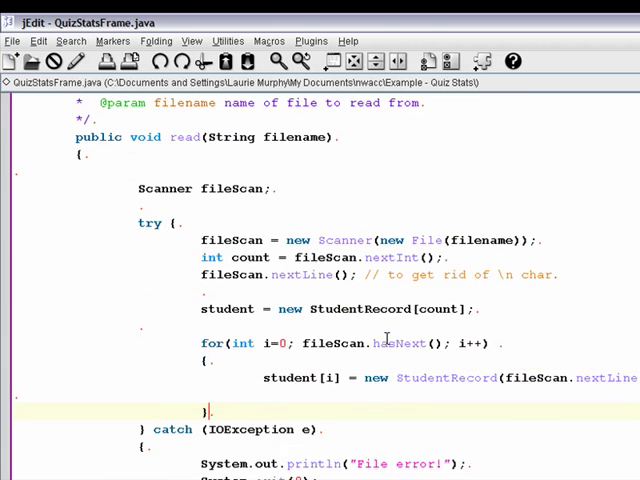
pyautogui.scroll(-3)
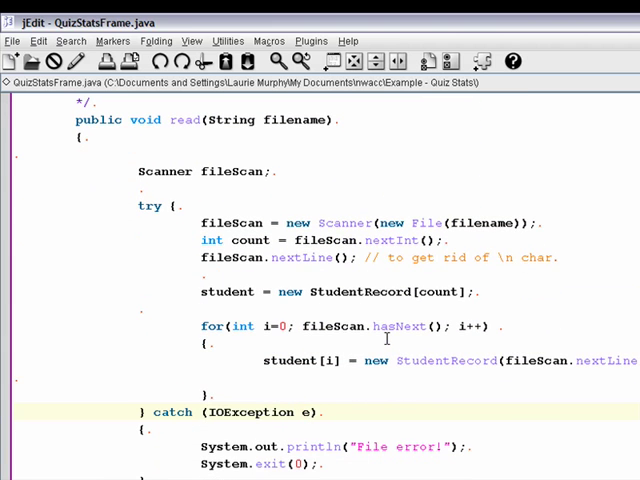
pyautogui.doubleClick(149, 206)
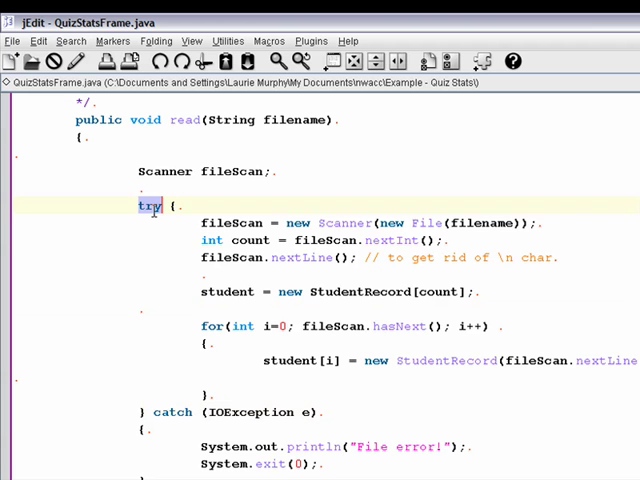
pyautogui.moveTo(195, 381)
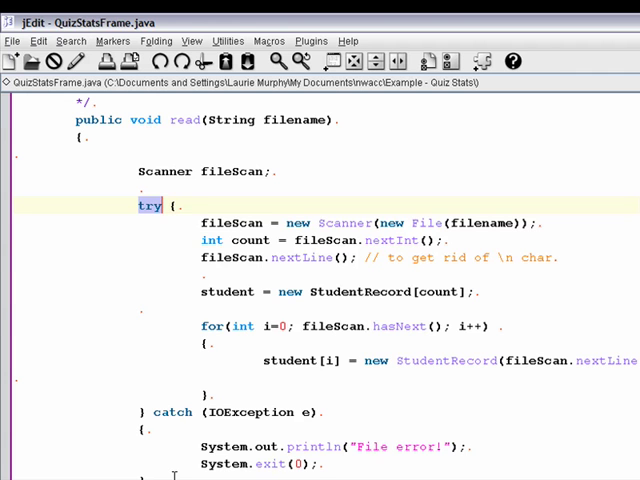
pyautogui.moveTo(148, 239)
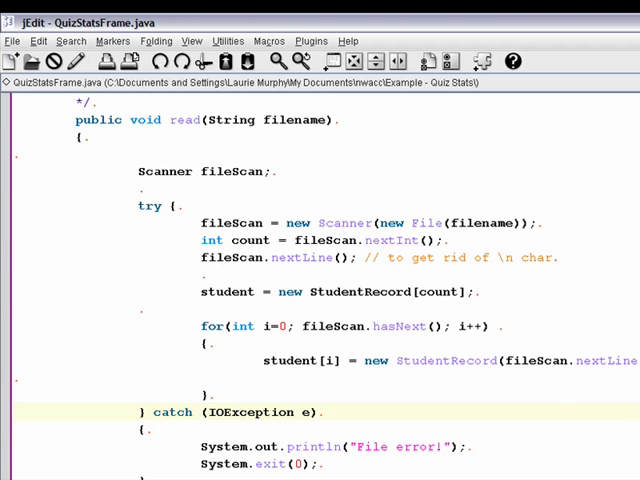
pyautogui.scroll(-3)
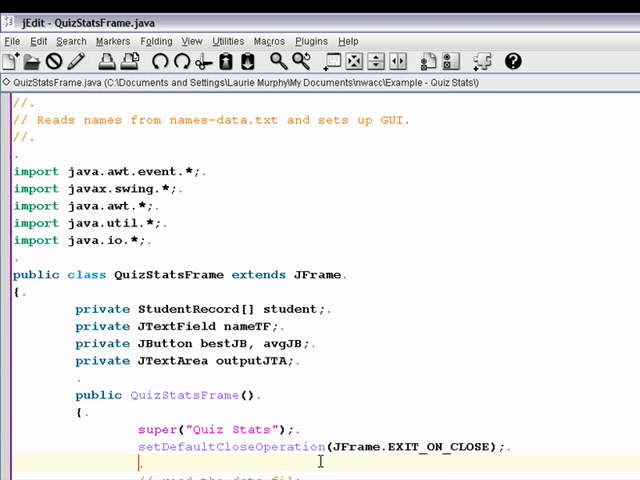
# Below read("quizData.txt"), add '// instantiate text area' and outputJTA = new TextArea(5, 20);
pyautogui.scroll(-3)
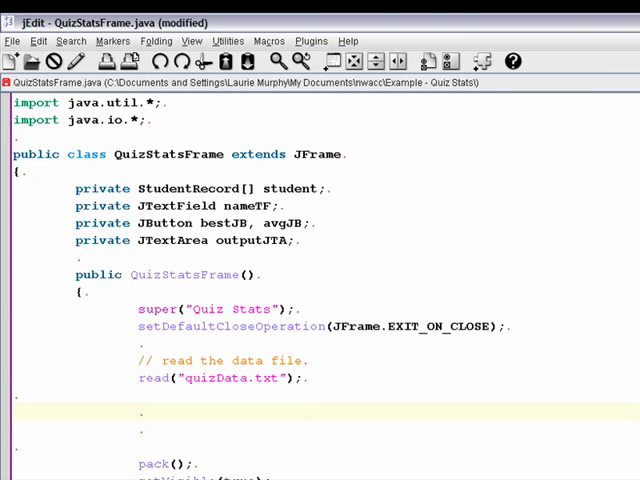
pyautogui.write('//')
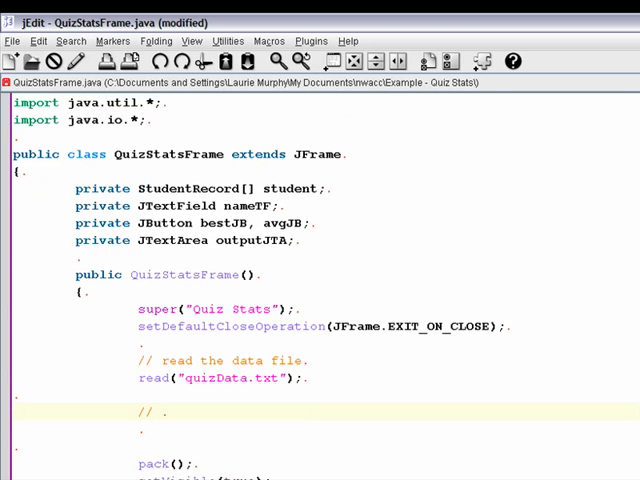
pyautogui.write('instantiate text area')
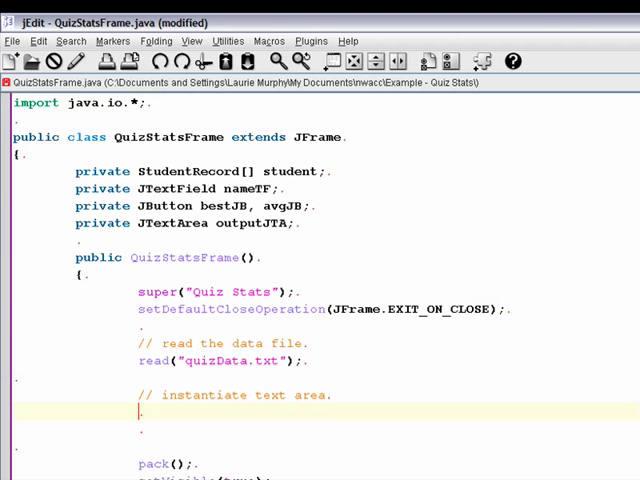
pyautogui.write('out')
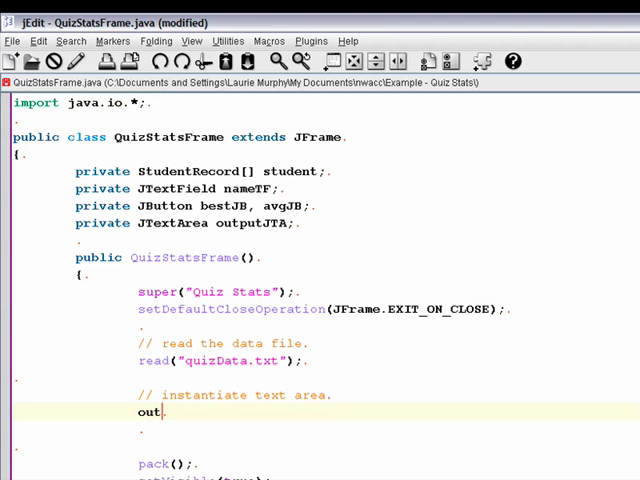
pyautogui.write('putJT')
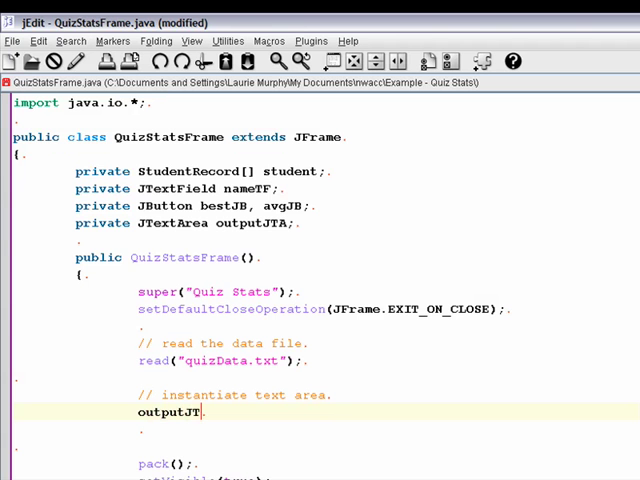
pyautogui.write('A')
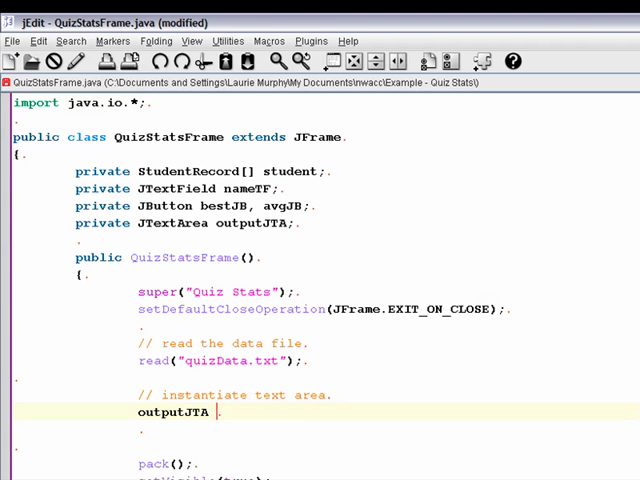
pyautogui.write('= new')
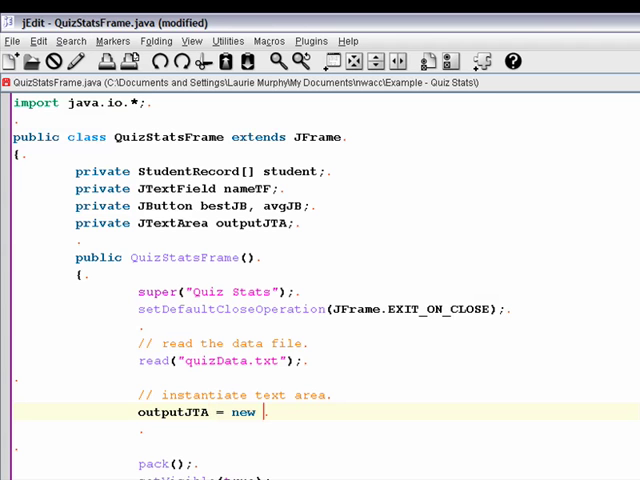
pyautogui.write('TextArea')
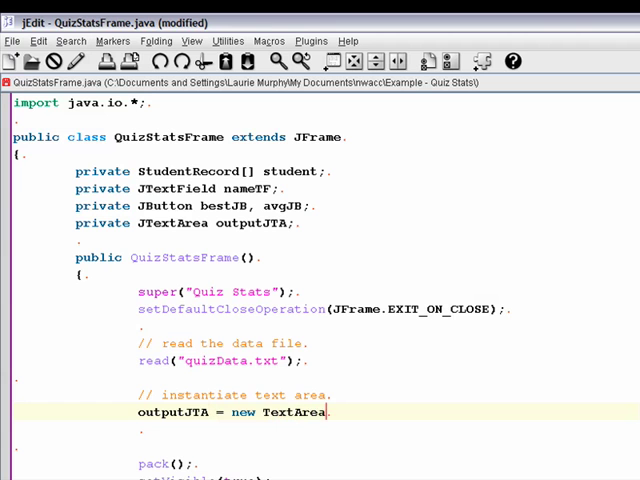
pyautogui.write('(5,')
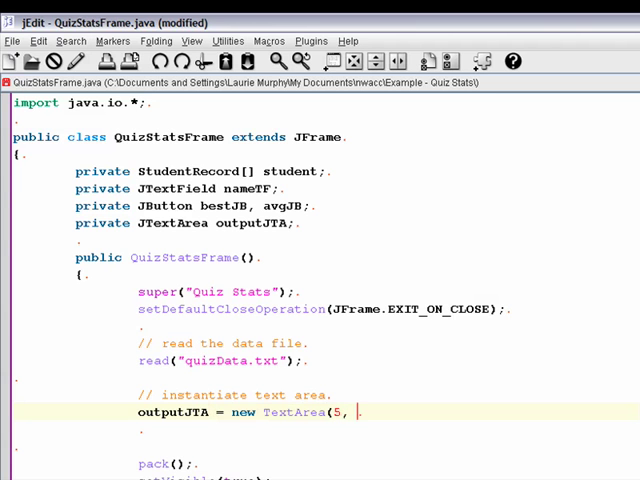
pyautogui.write('20);')
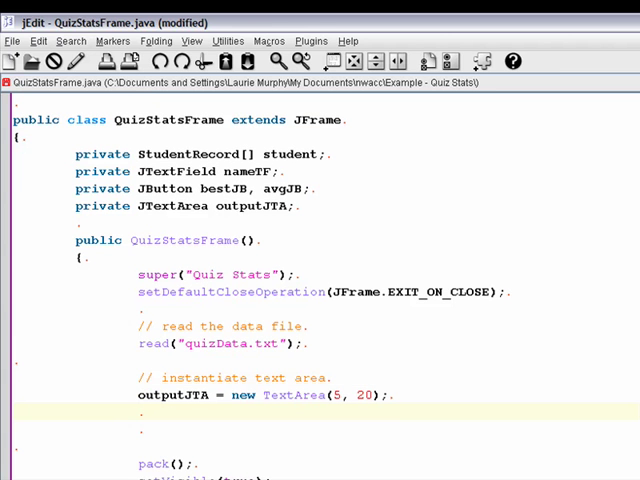
pyautogui.write('out')
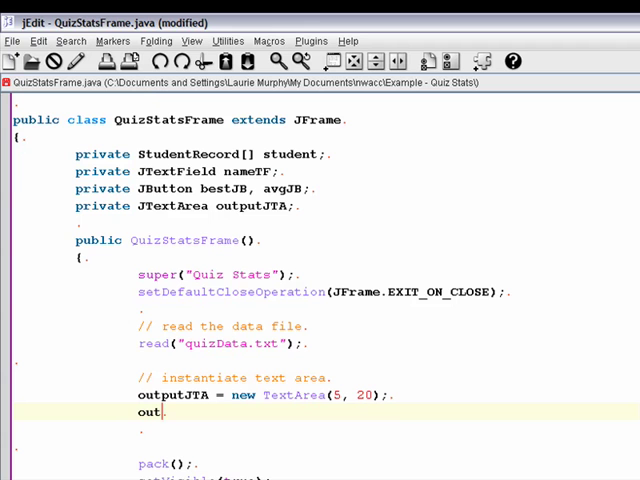
# Make the output area read-only with outputJTA.setEditable(false);
pyautogui.write('put.')
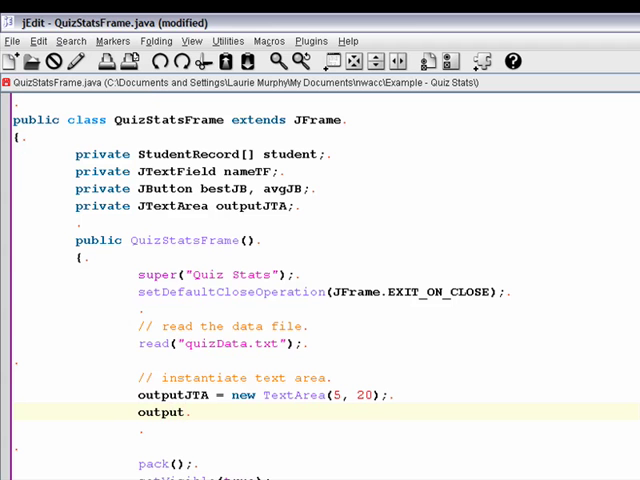
pyautogui.write('JTA')
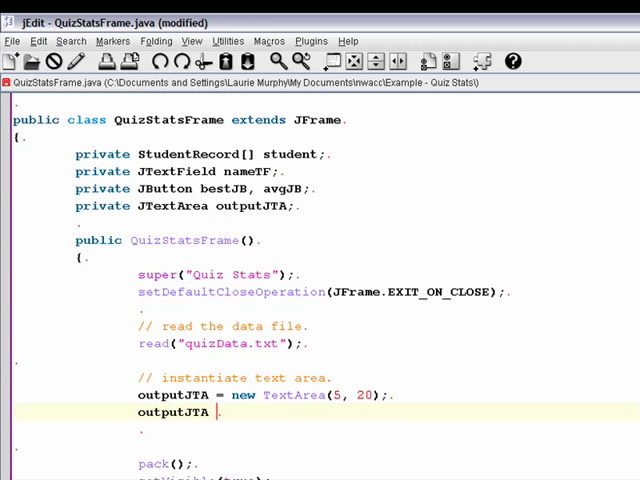
pyautogui.write('=')
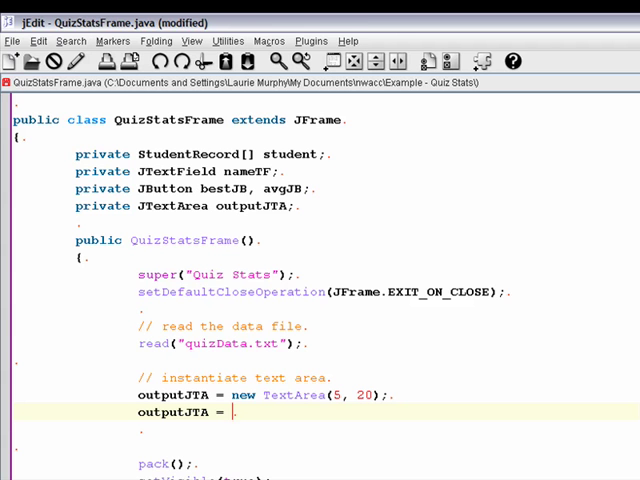
pyautogui.write('s')
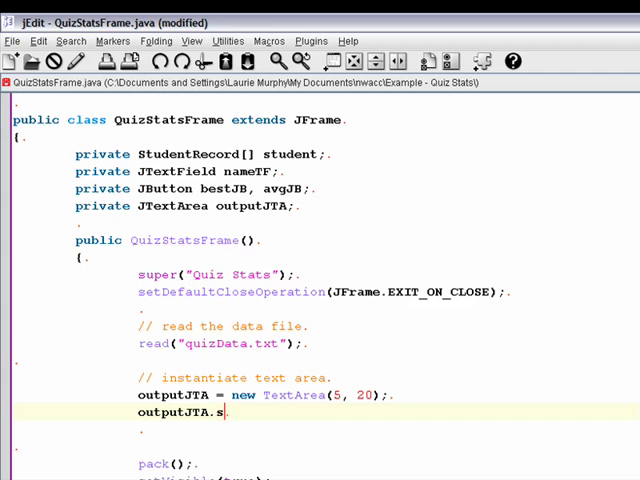
pyautogui.write('etEditable(')
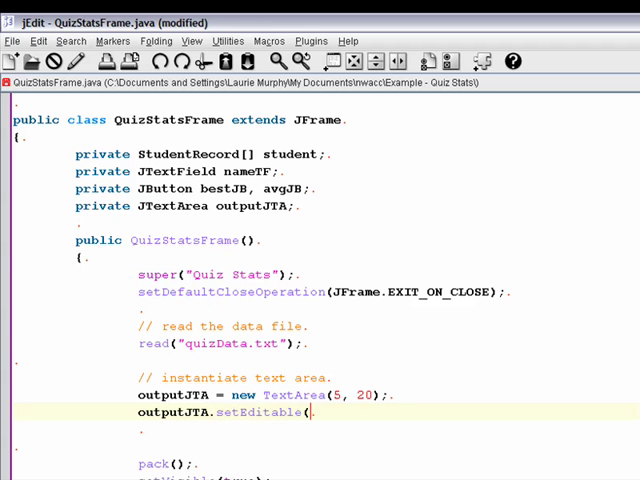
pyautogui.write('false);')
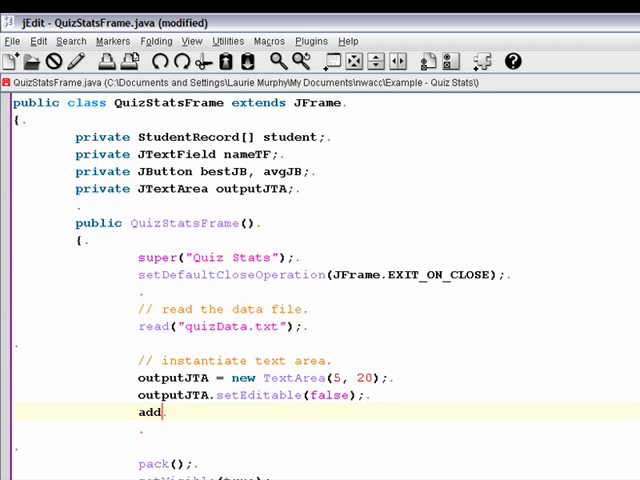
# Add outputJTA to the frame with add(outputJTA, BorderLayout.CENTER);
pyautogui.write('(output')
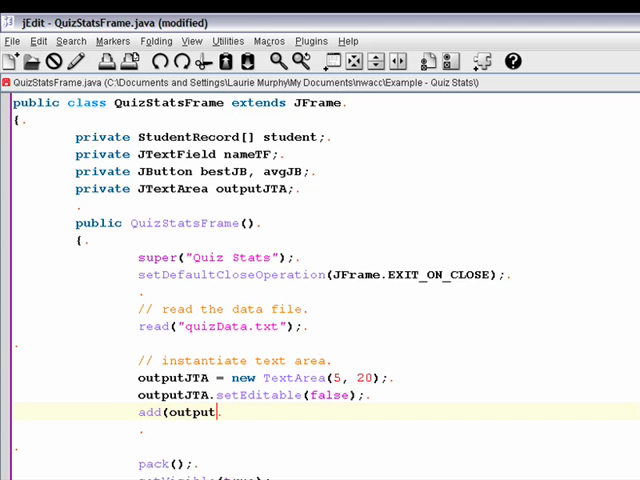
pyautogui.write('JTA,')
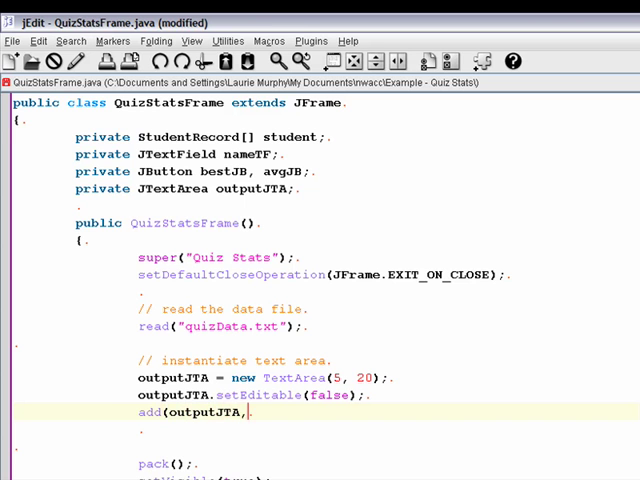
pyautogui.write('Boa')
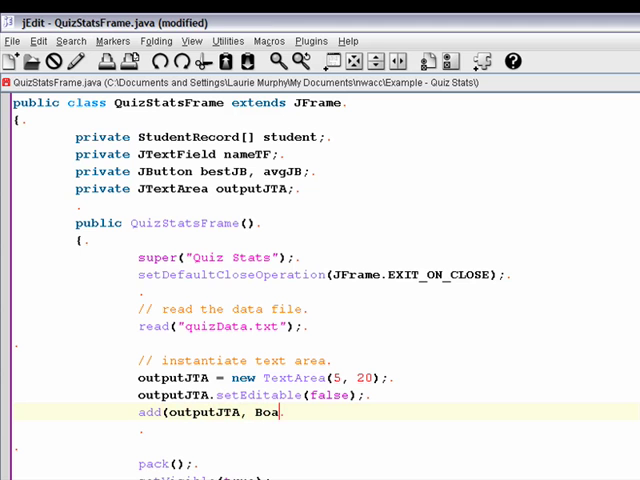
pyautogui.write('rderLayou')
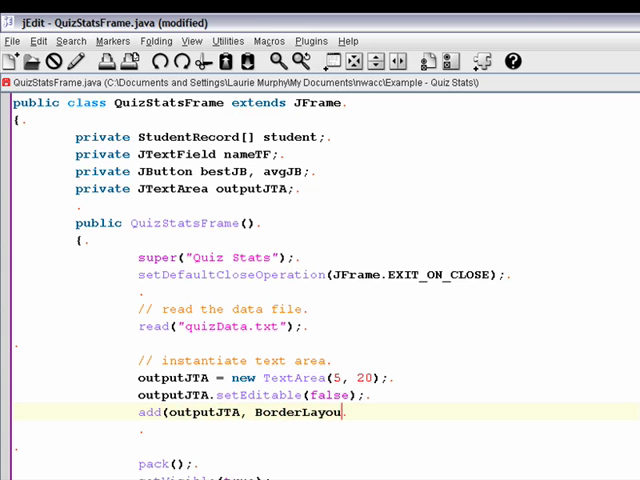
pyautogui.write('t.CEN')
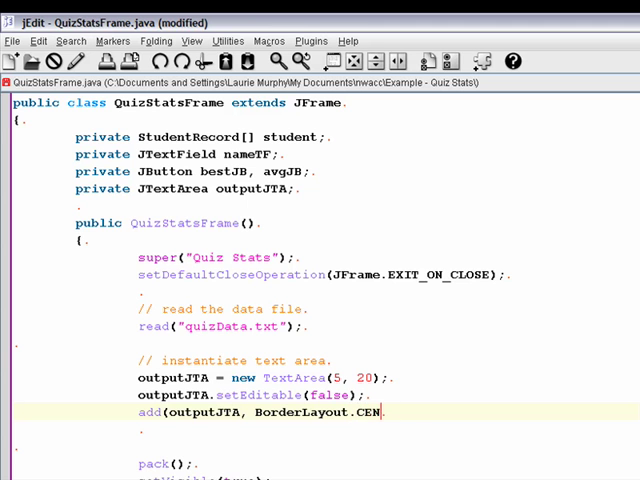
pyautogui.write('TER);')
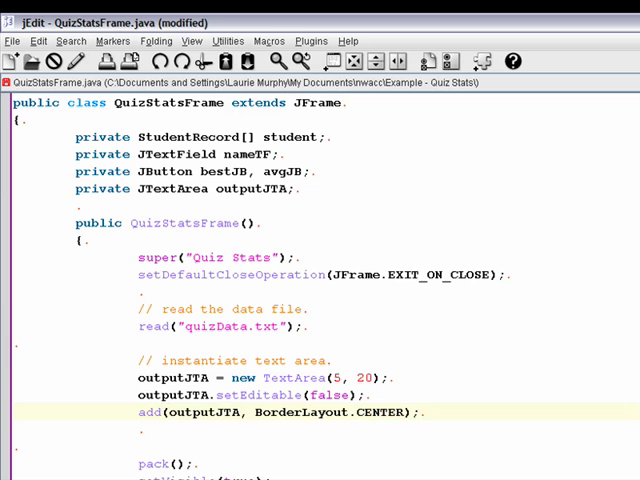
# Declare JPanel bottomPanel = new JPanel(); on a new line below the text-area code
pyautogui.scroll(-3)
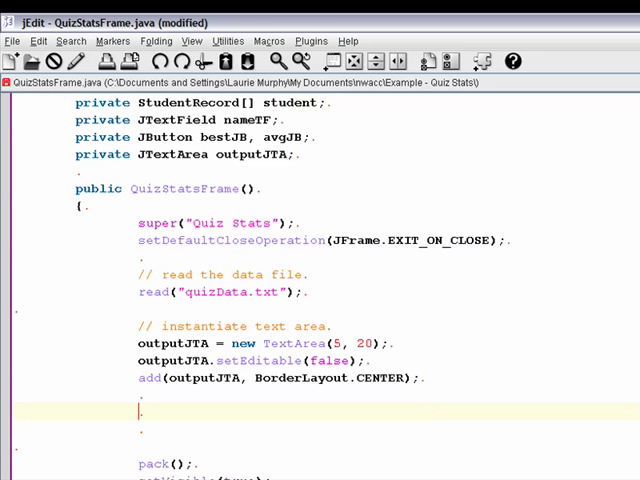
pyautogui.write('JPane')
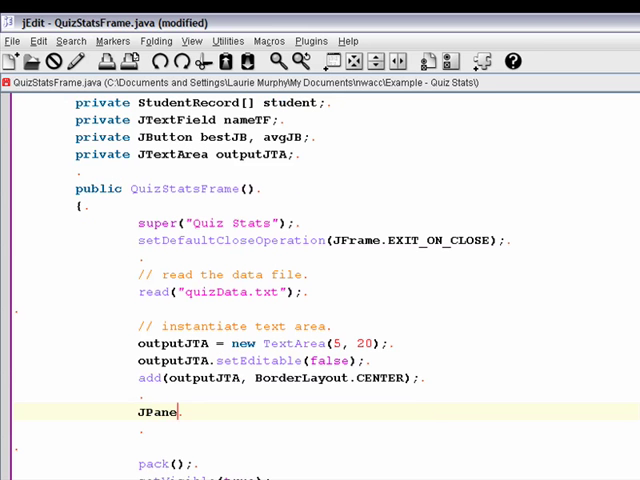
pyautogui.write('l')
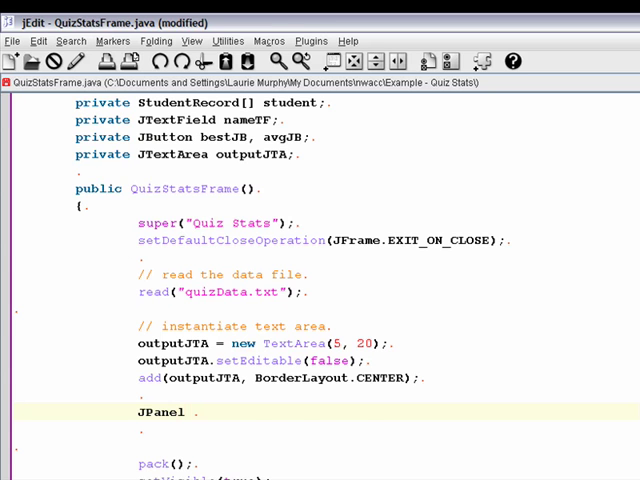
pyautogui.write('bottomPanel = new JPanel();')
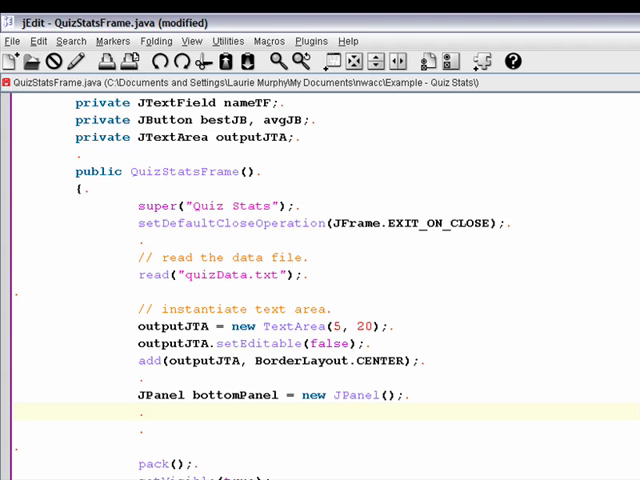
# Declare QuizListener listener = new QuizListener(); and create nameTF as a JTextField(12)
pyautogui.write('QuizListe')
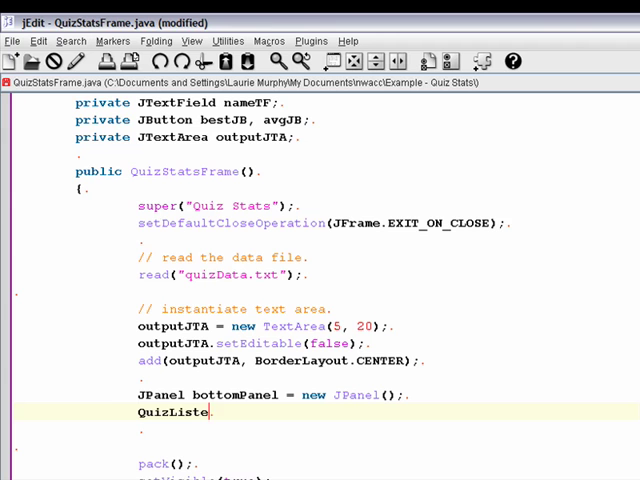
pyautogui.write('ner')
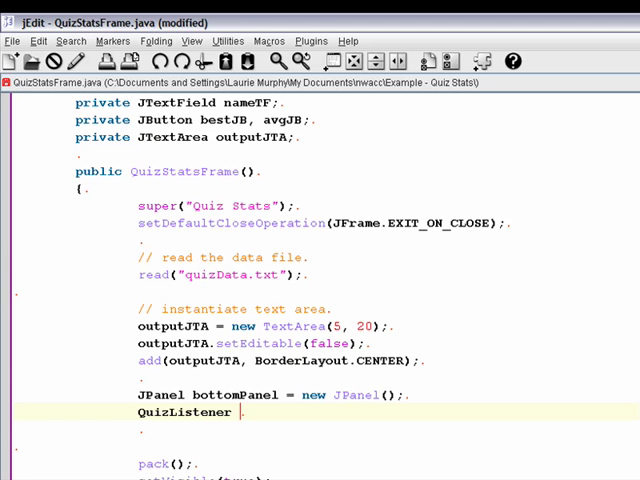
pyautogui.write('listener = new QuizListener();')
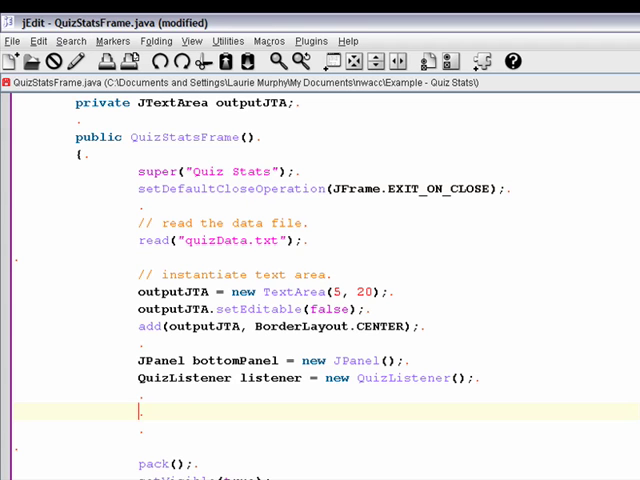
pyautogui.write('nameTF')
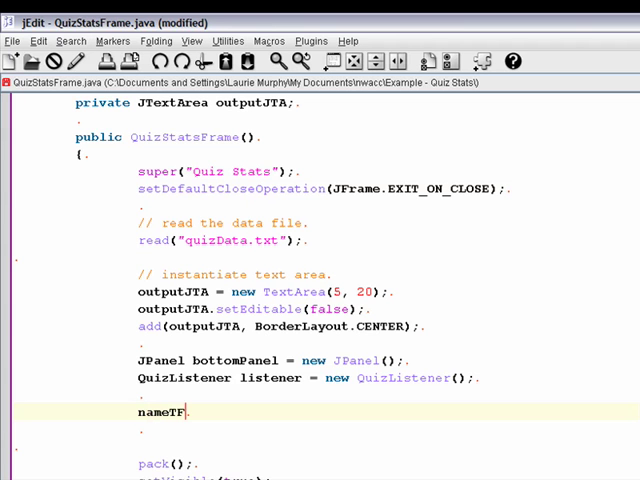
pyautogui.write('= new JTextField(12);')
pyautogui.write('nameT')
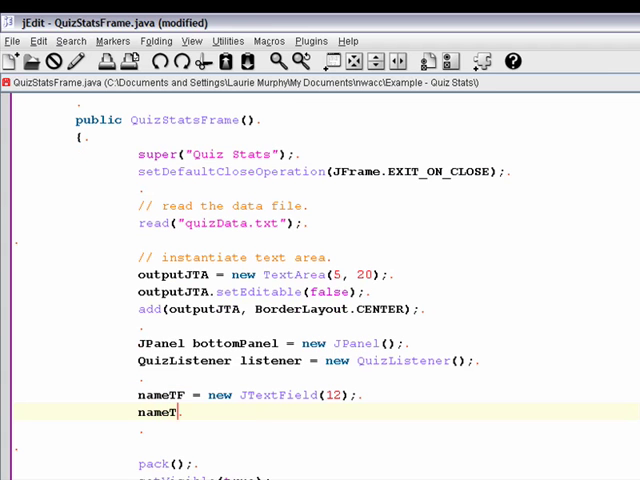
# Register listener on nameTF and add nameTF to bottomPanel
pyautogui.write('.addA')
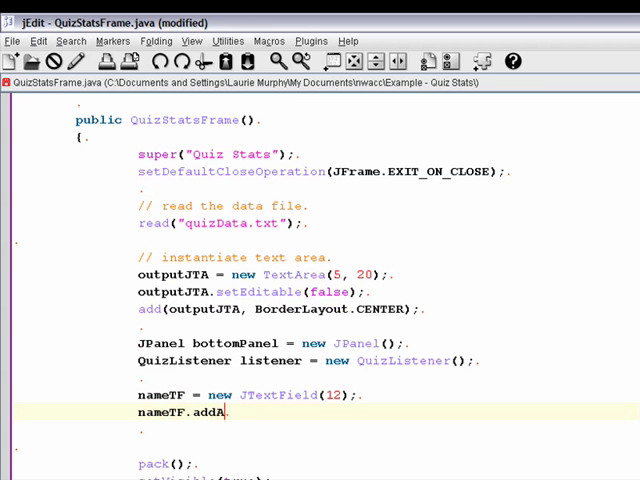
pyautogui.write('ctionList')
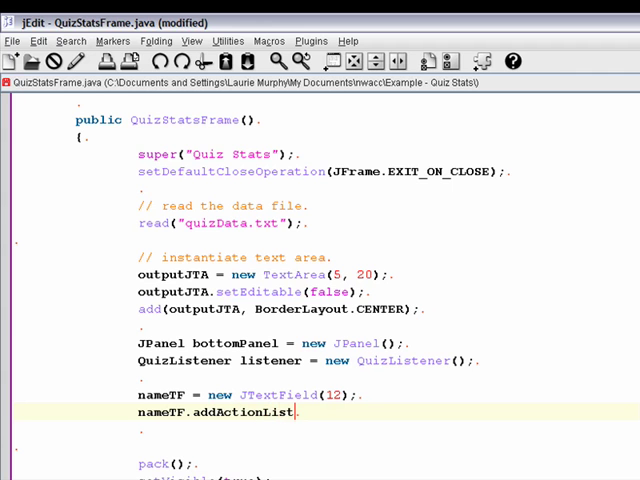
pyautogui.write('ener(listener);')
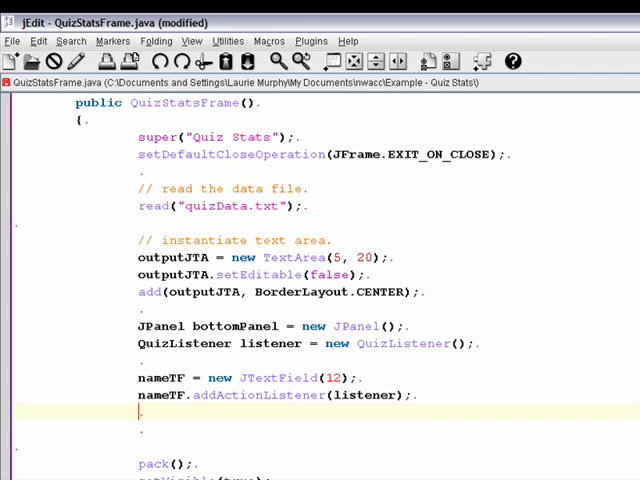
pyautogui.doubleClick(270, 343)
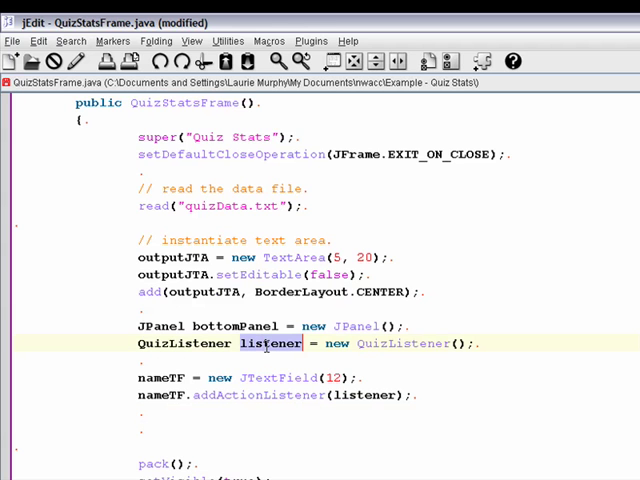
pyautogui.doubleClick(364, 395)
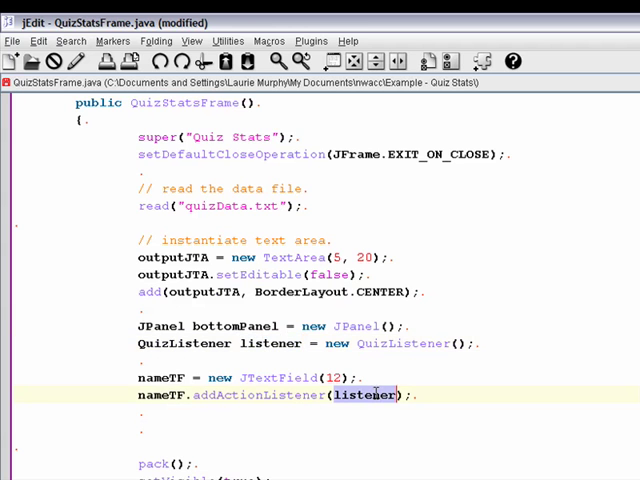
pyautogui.click(374, 418)
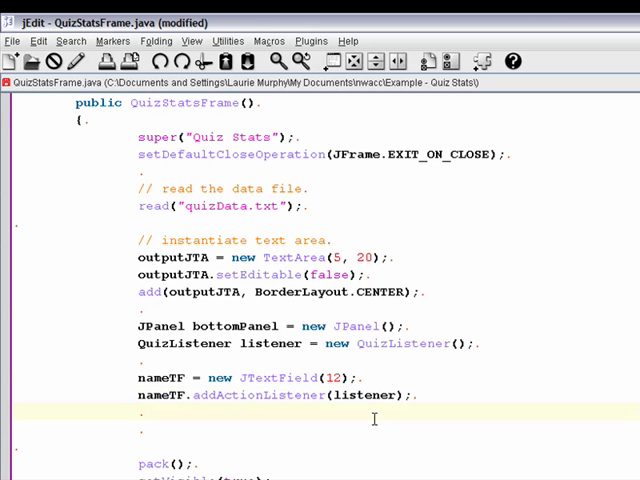
pyautogui.write('bottomPanel.add(nameTF);')
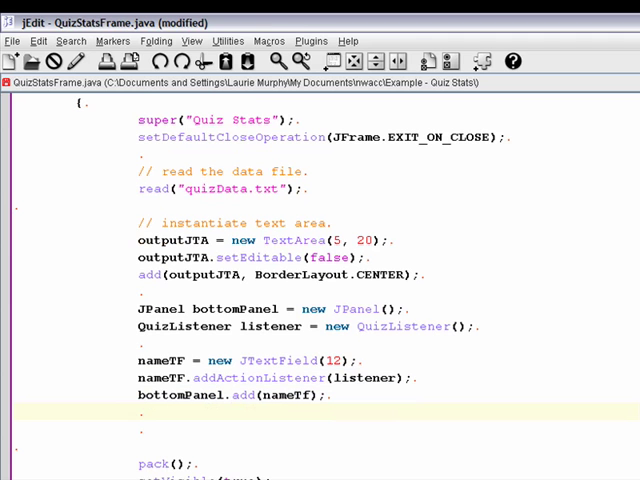
# Place bottomPanel at the bottom of the frame with add(bottomPanel, BorderLayout.SOUTH);
pyautogui.scroll(-3)
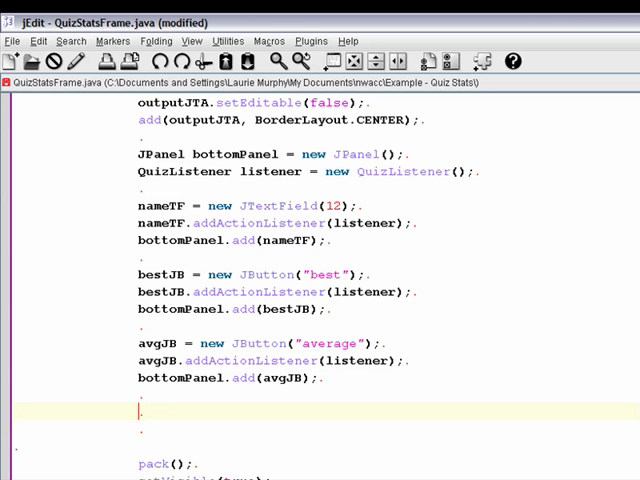
pyautogui.write('add(')
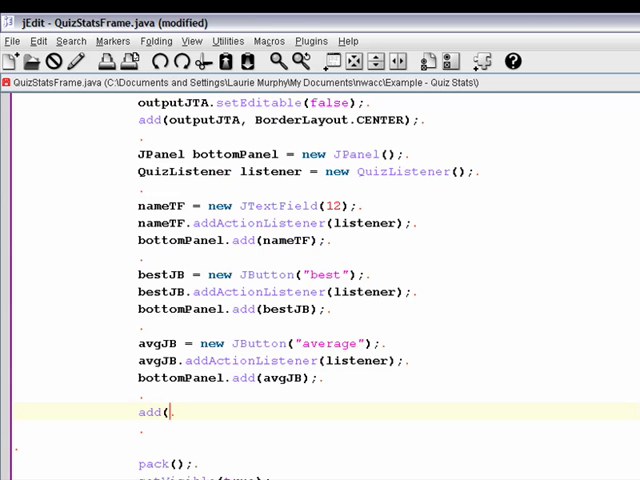
pyautogui.write('bottomPanel, BoderLayout.SOUTH);')
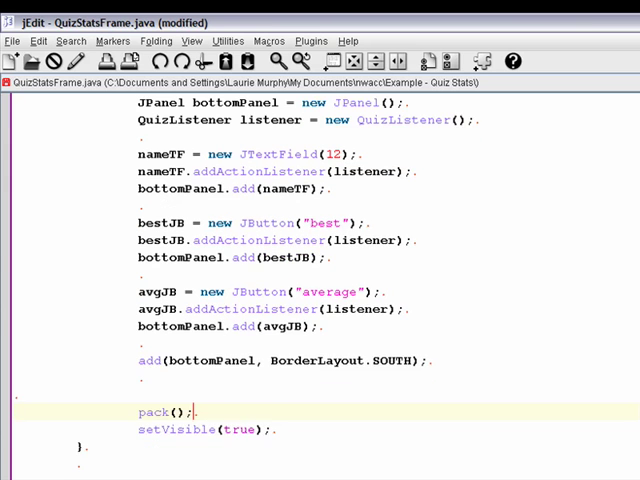
# Close the finished Quiz Stats run and return to QuizStatsFrame.java in jEdit
pyautogui.scroll(-3)
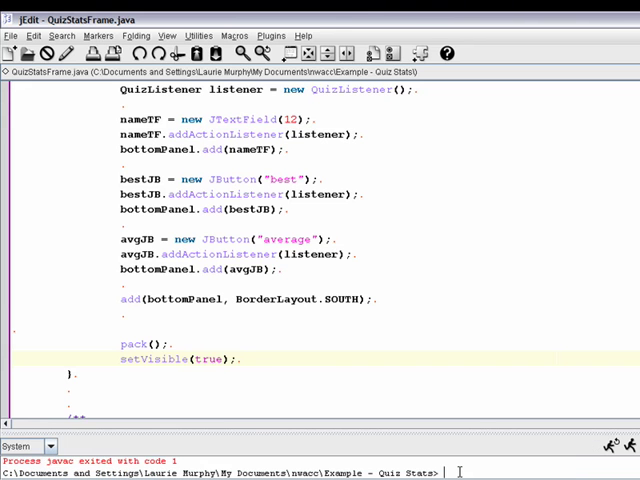
pyautogui.moveTo(555, 433)
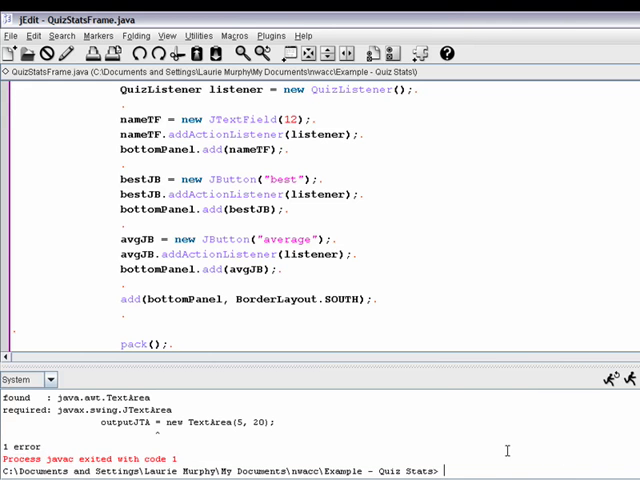
pyautogui.moveTo(368, 282)
pyautogui.write('java QuizStatsMain')
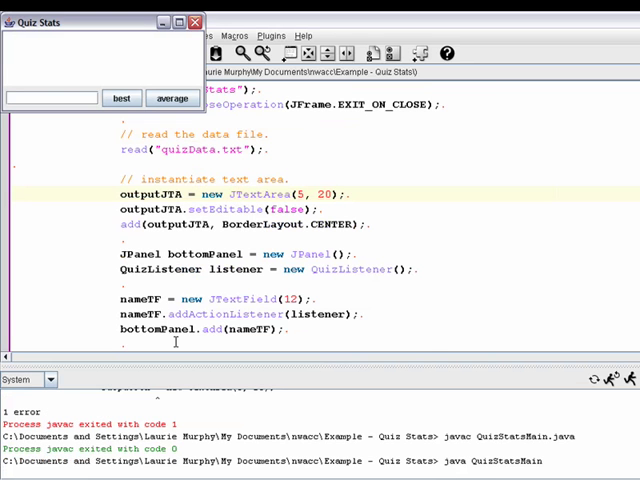
pyautogui.moveTo(208, 22)
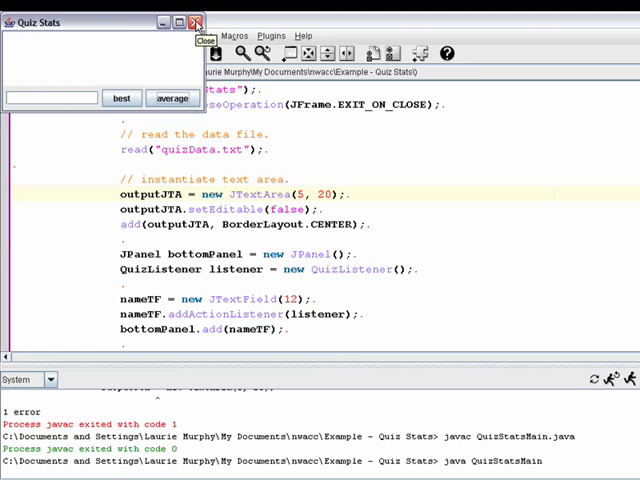
pyautogui.click(193, 22)
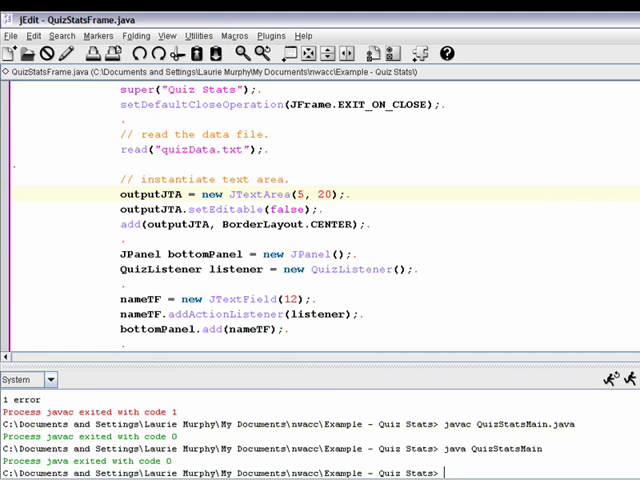
pyautogui.scroll(-3)
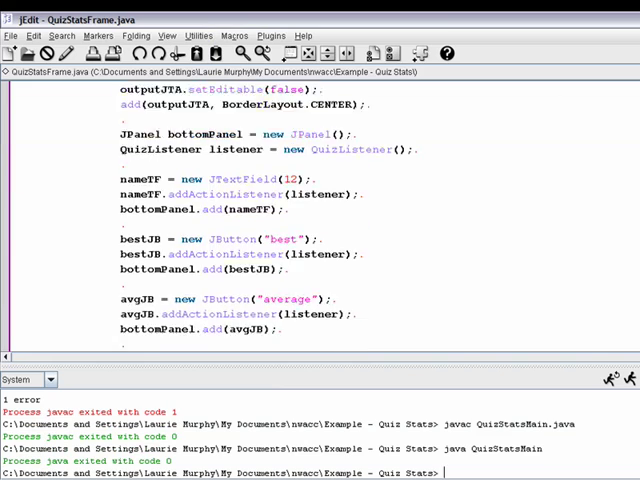
pyautogui.scroll(-3)
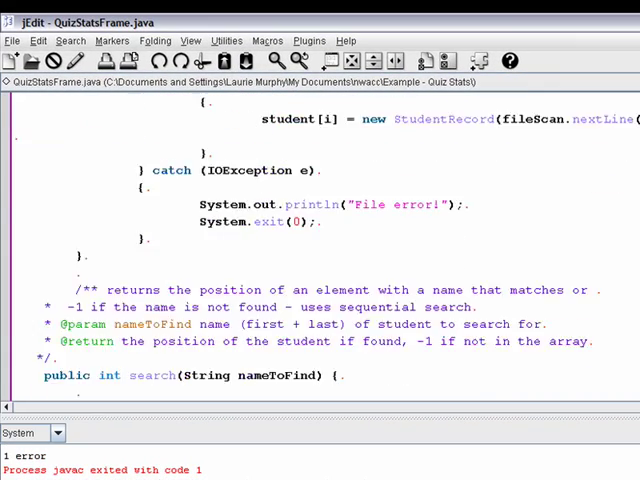
pyautogui.scroll(-3)
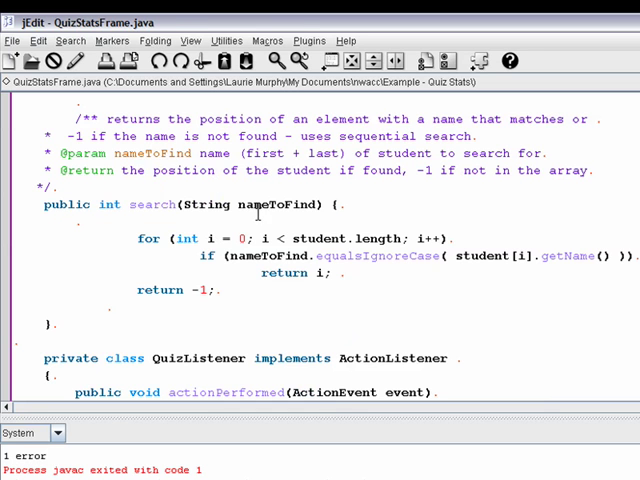
pyautogui.doubleClick(273, 204)
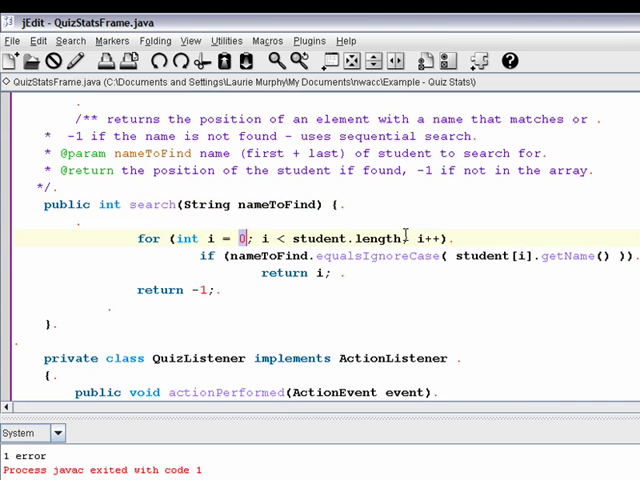
pyautogui.moveTo(285, 238); pyautogui.dragTo(409, 238)
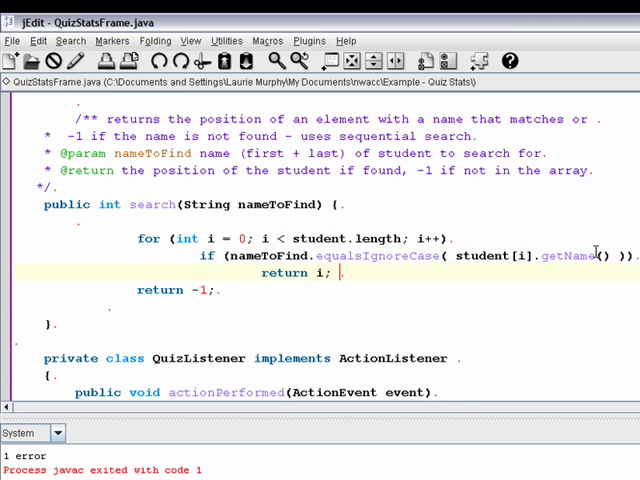
pyautogui.doubleClick(568, 256)
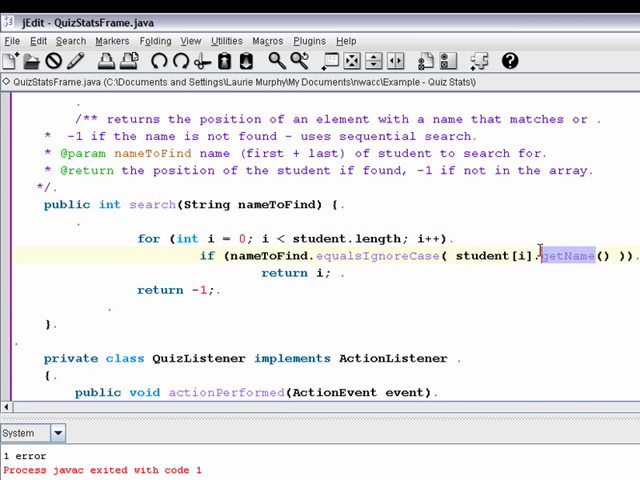
pyautogui.click(420, 272)
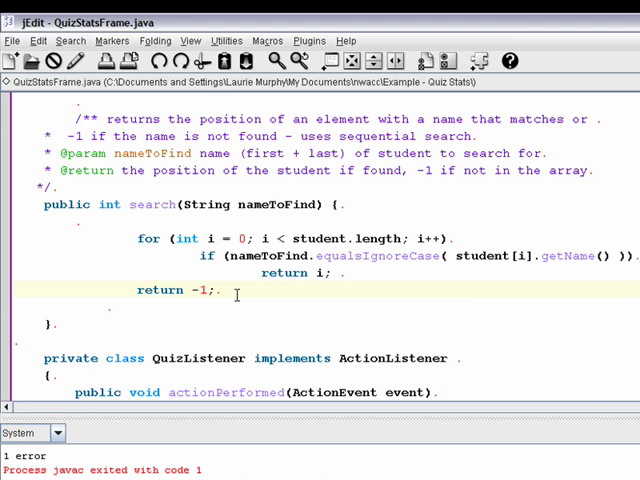
# In actionPerformed, store the search result: int position = search(nameTF.getText());
pyautogui.scroll(-3)
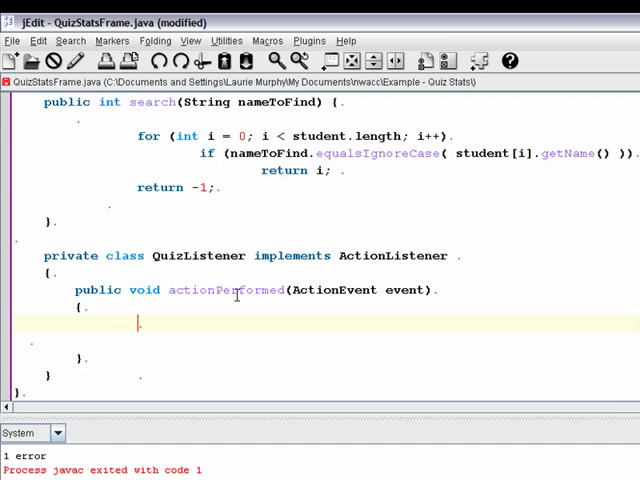
pyautogui.write('int p')
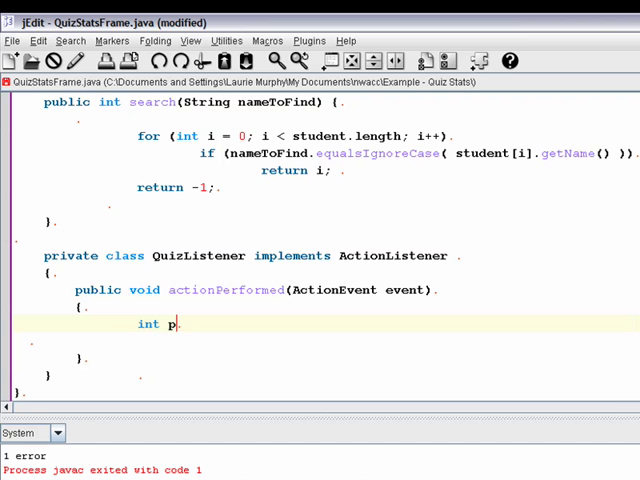
pyautogui.write('osition')
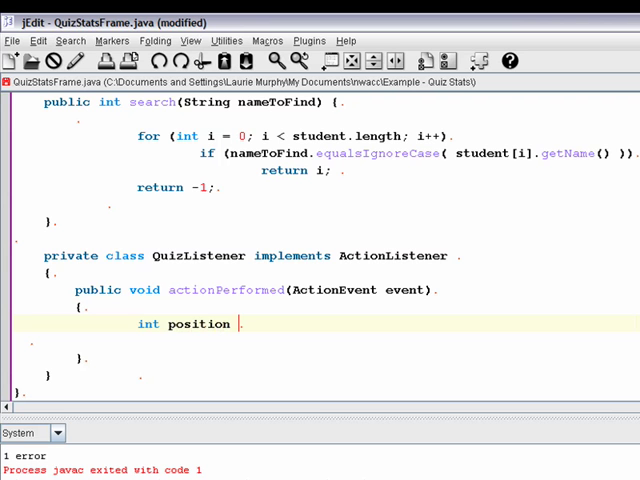
pyautogui.write('= search(nameT')
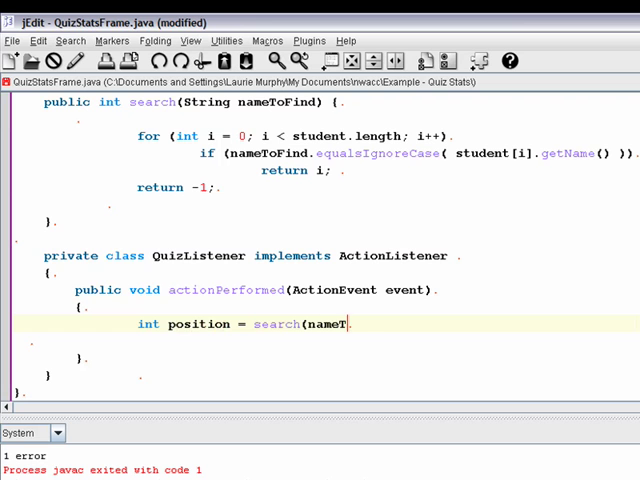
pyautogui.write('F.getText(')
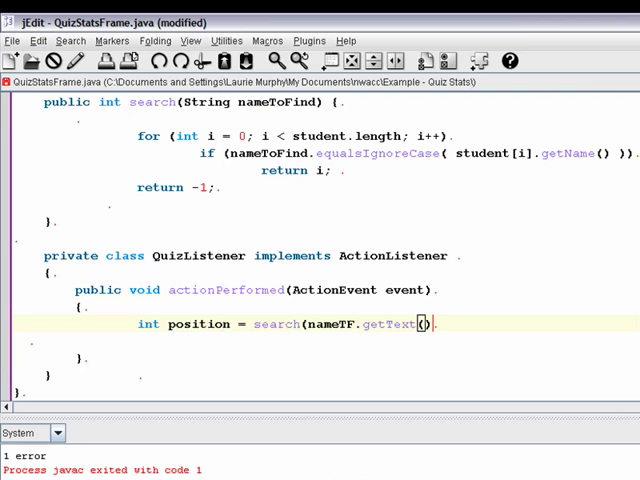
pyautogui.write(');')
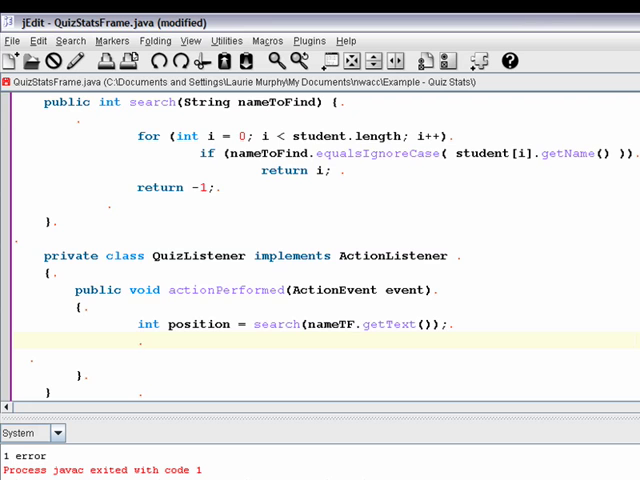
# Start an if (position == -1) check for a name that isn't found
pyautogui.scroll(-3)
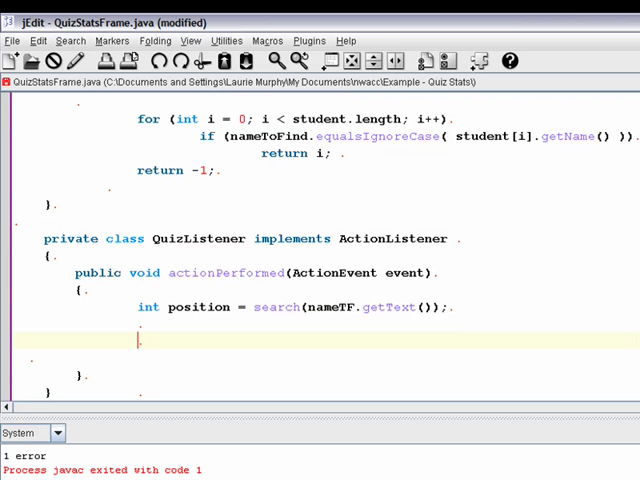
pyautogui.write('if')
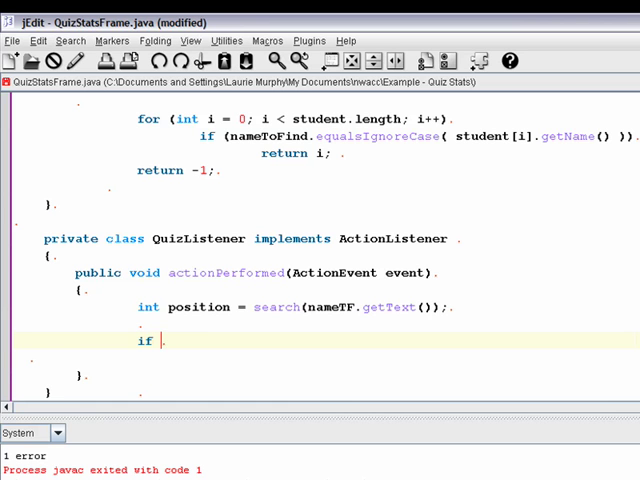
pyautogui.write('(pos')
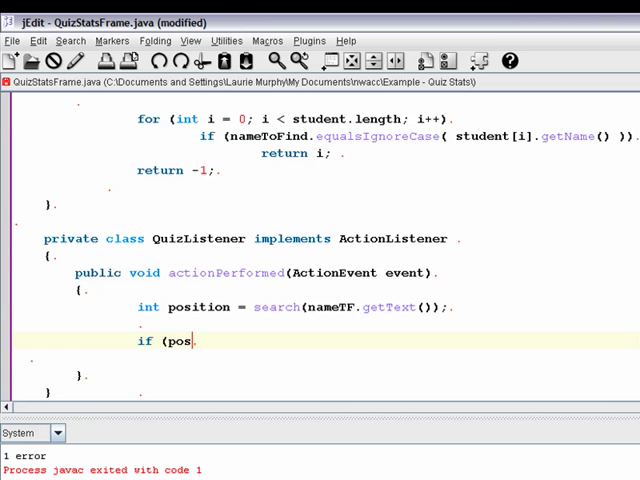
pyautogui.write('ition')
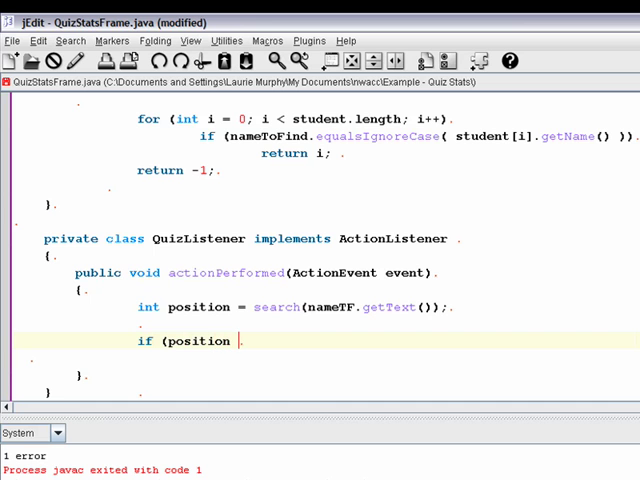
pyautogui.write('== -1)')
pyautogui.write('{')
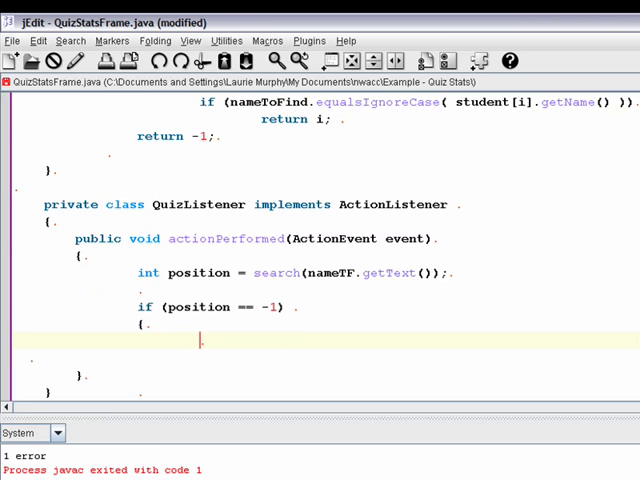
# Inside that check, set outputJTA to the entered name plus " NOT FOUND "
pyautogui.write('output')
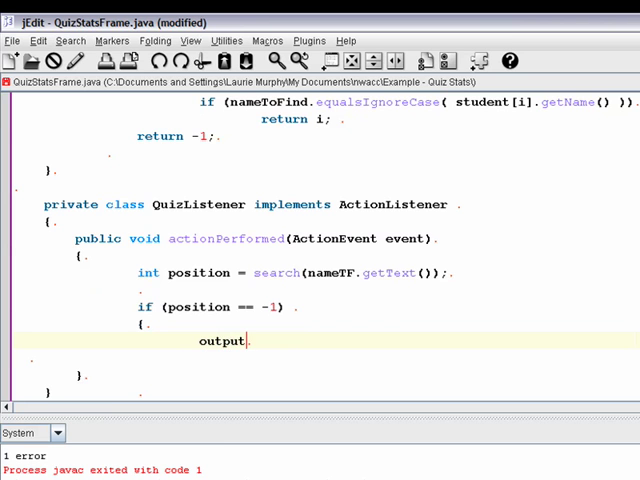
pyautogui.write('JTA.')
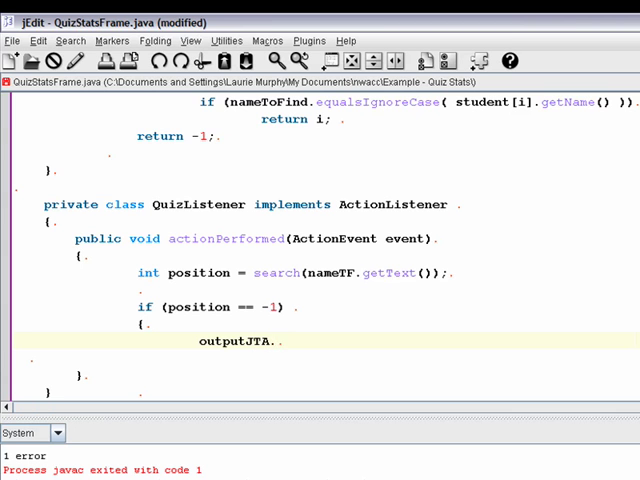
pyautogui.write('.setTe')
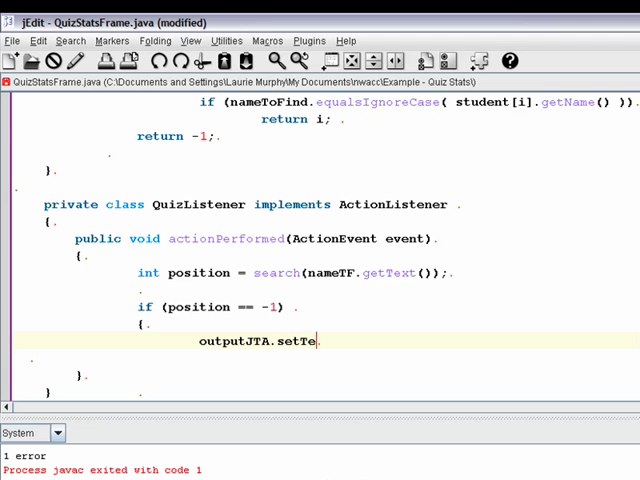
pyautogui.write('xt(')
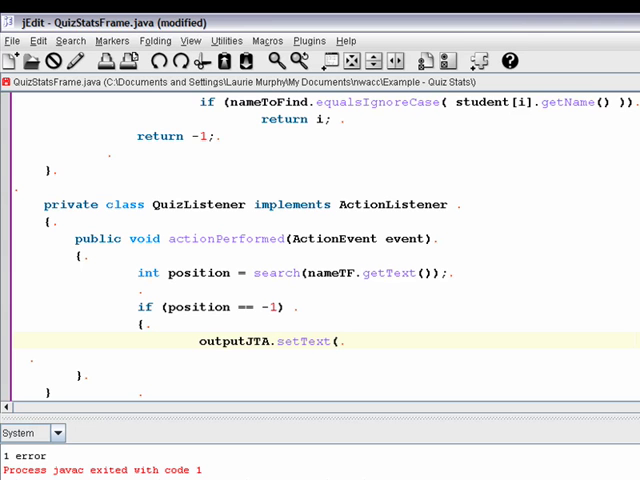
pyautogui.write('name')
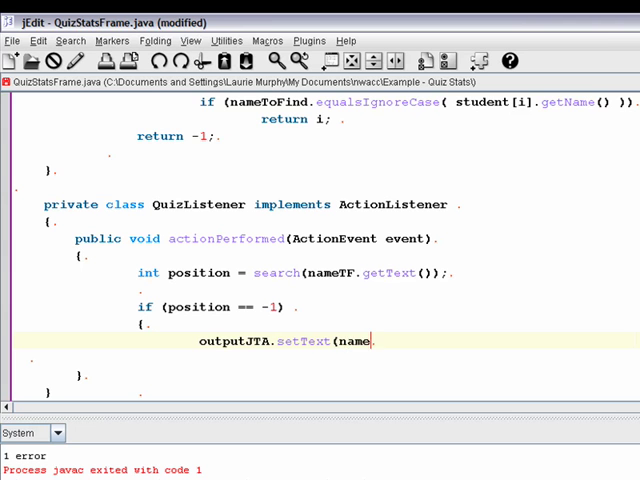
pyautogui.write('TF.get')
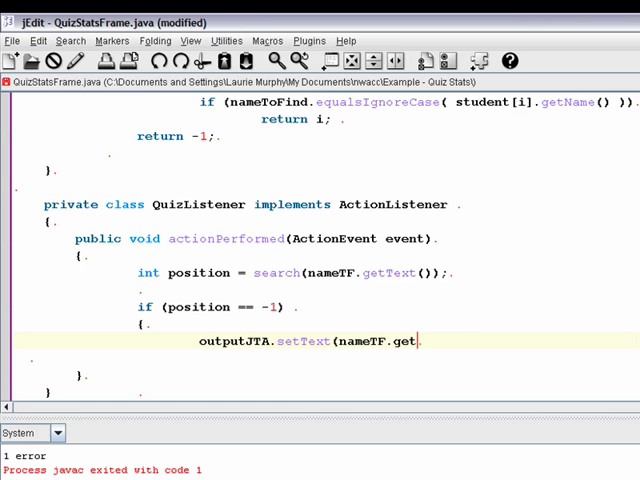
pyautogui.write('Text()')
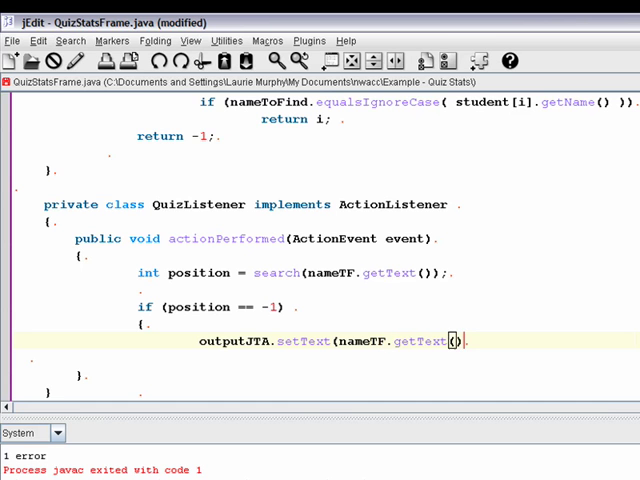
pyautogui.write('+')
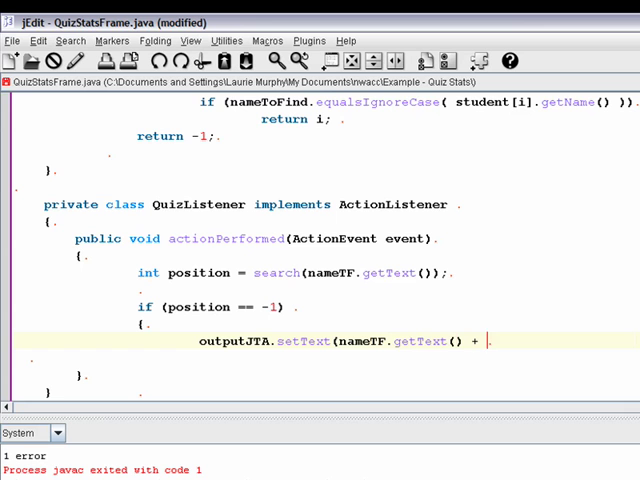
pyautogui.write('" N')
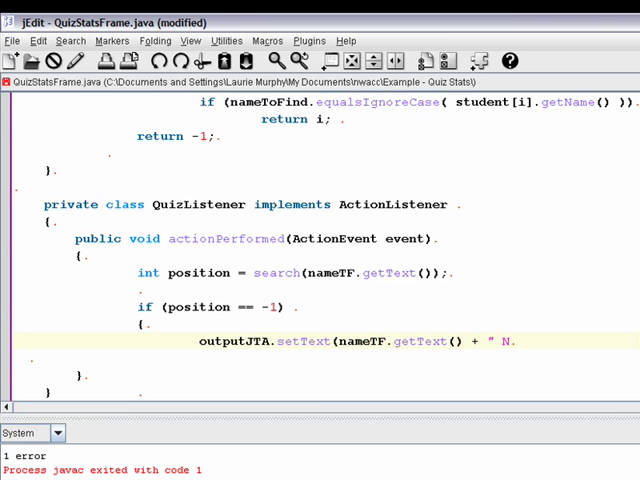
pyautogui.write('OT FOU')
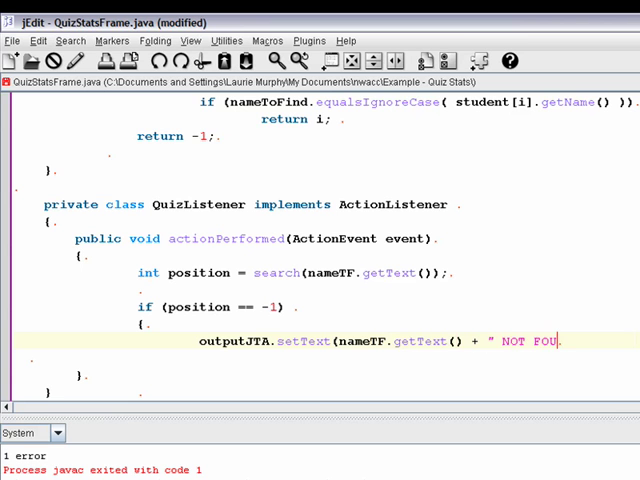
pyautogui.write('ND ");')
pyautogui.write('}')
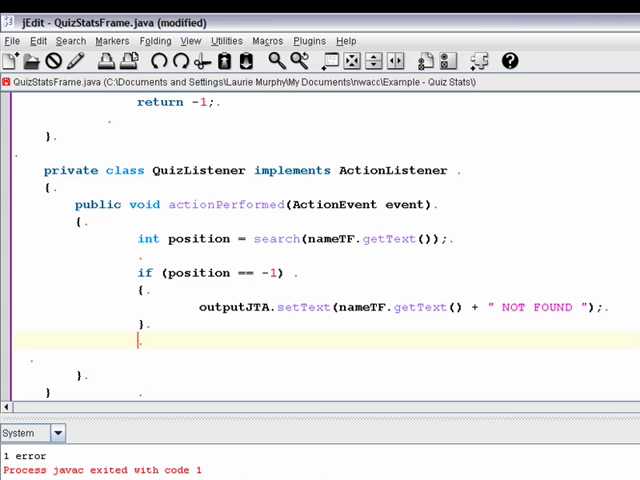
# After the NOT FOUND block, add else if (event.getSource() == nameTF) with an opening brace
pyautogui.write('else')
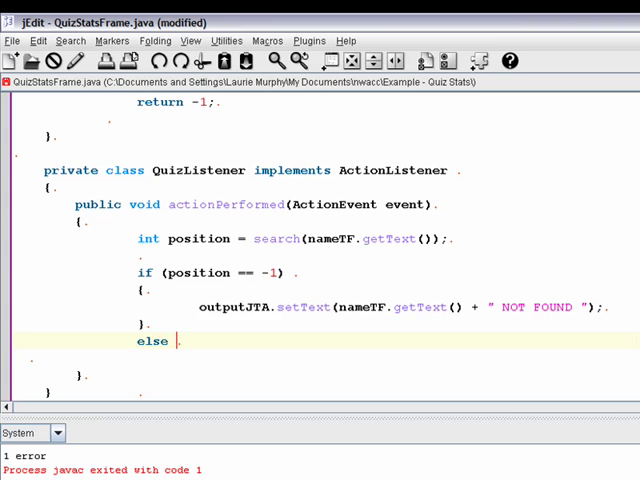
pyautogui.write('if (')
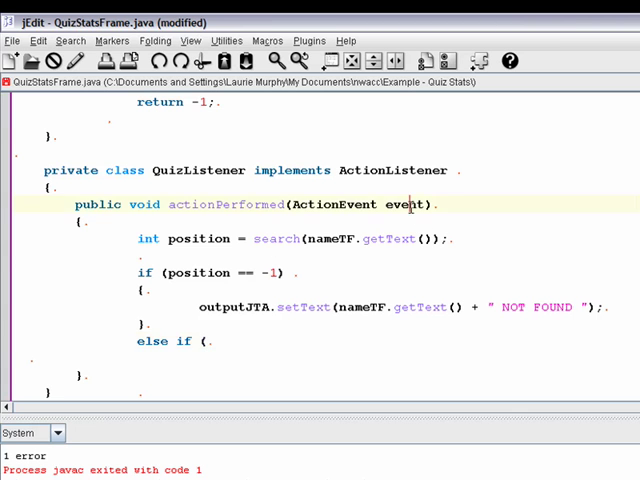
pyautogui.doubleClick(405, 204)
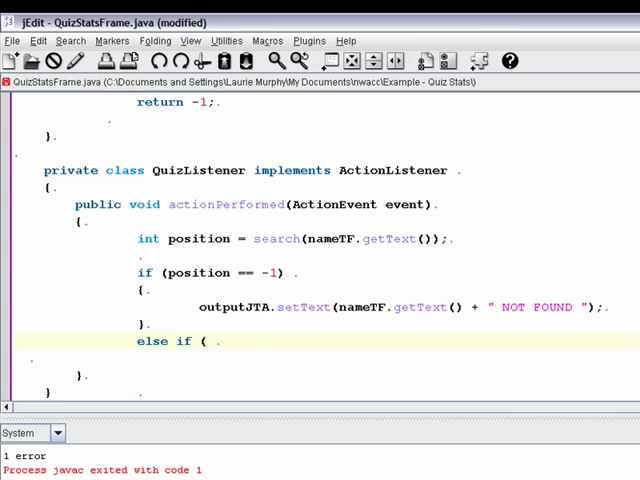
pyautogui.write('even')
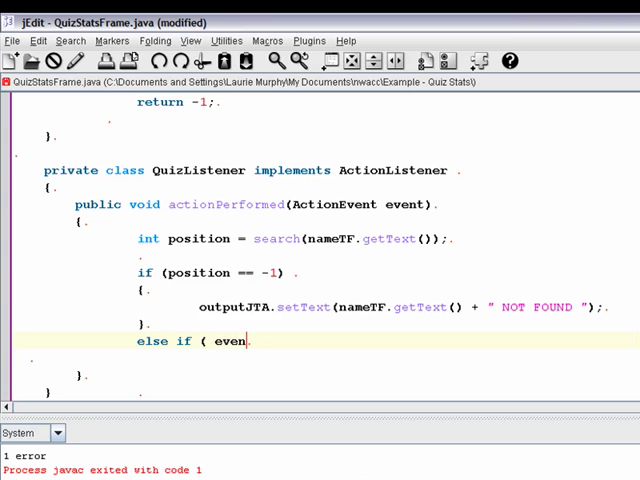
pyautogui.write('.getSour')
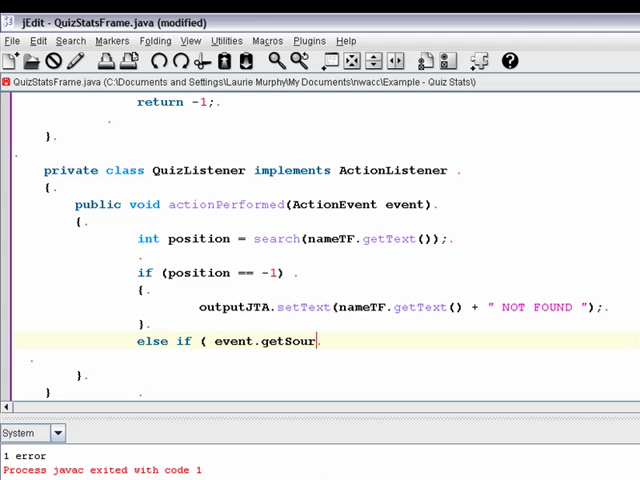
pyautogui.write('ce() =')
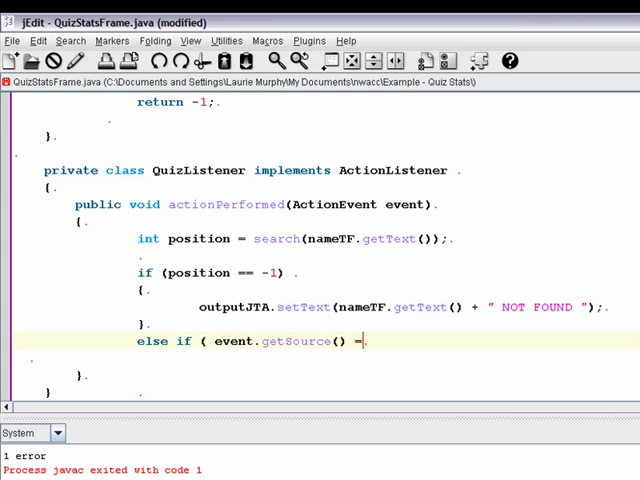
pyautogui.write('= nameTF )')
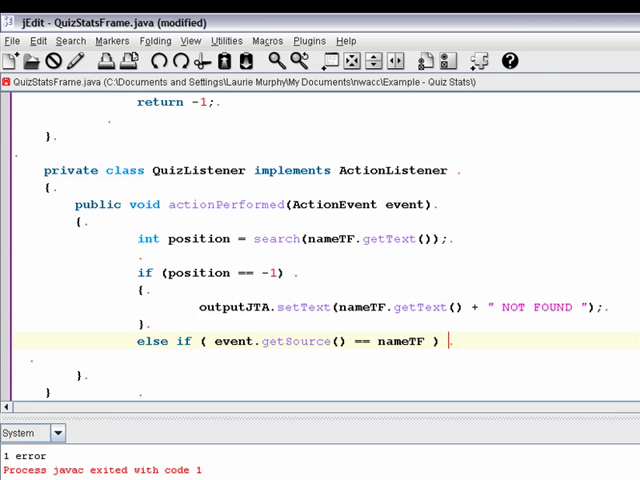
pyautogui.write('{')
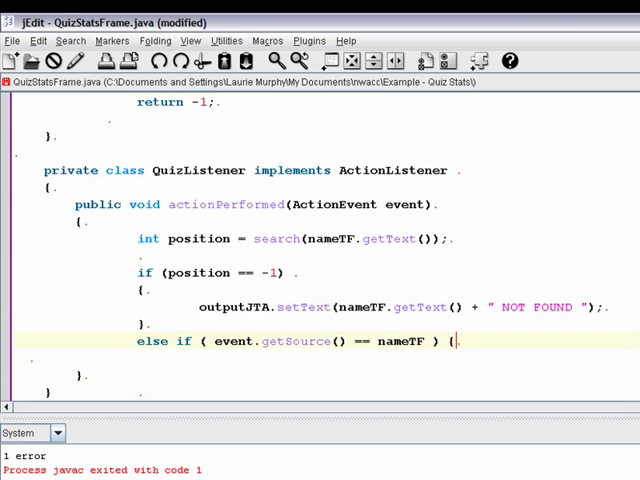
pyautogui.press('BackSpace')
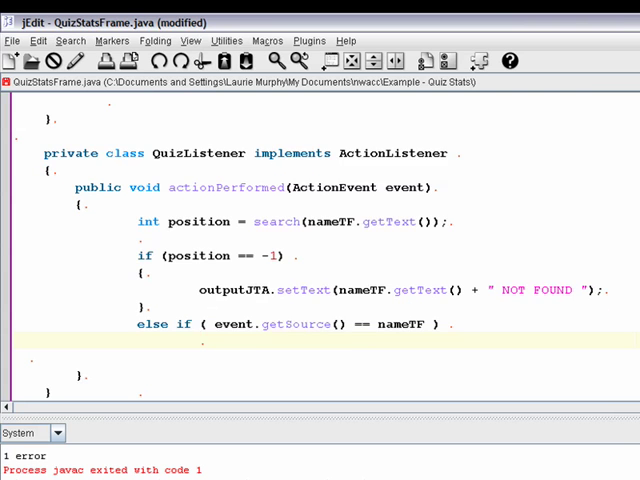
# Set outputJTA to the "NAME QUIZ SCORES\n" heading in the nameTF branch
pyautogui.write('out')
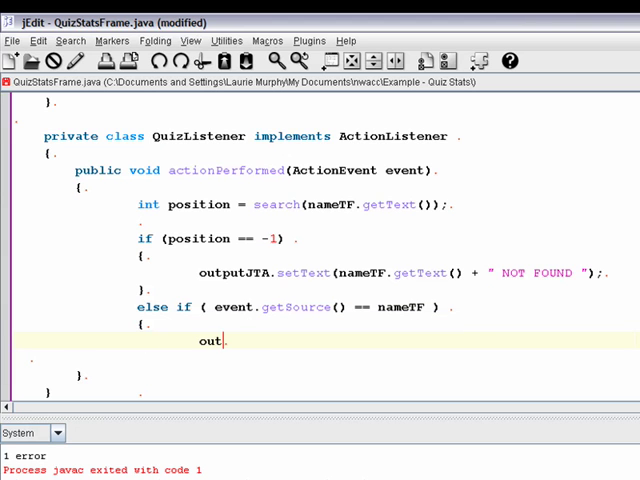
pyautogui.write('putJTA')
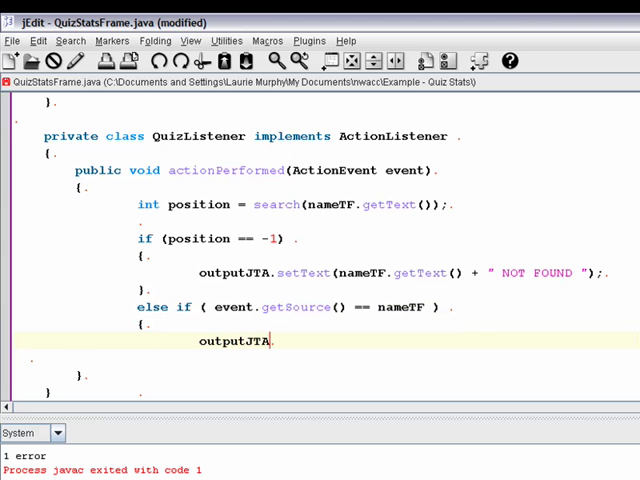
pyautogui.write('.setT')
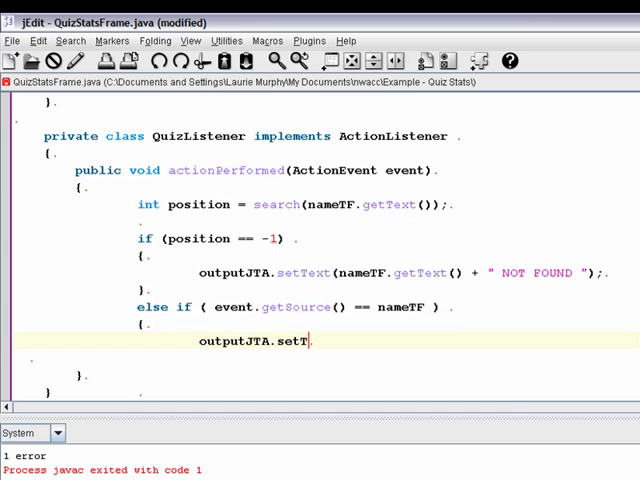
pyautogui.write('ext(')
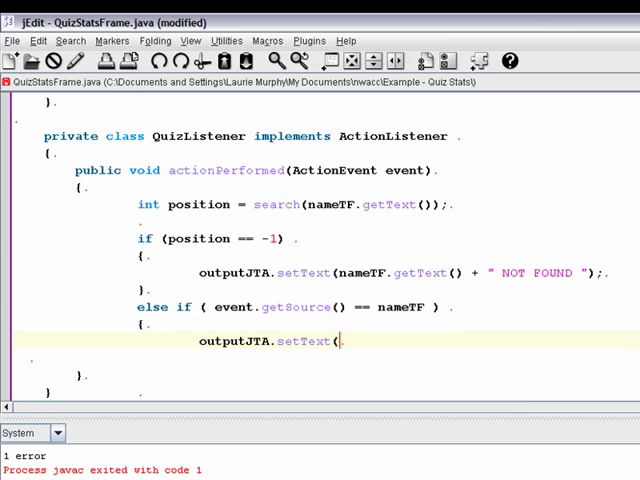
pyautogui.write('"')
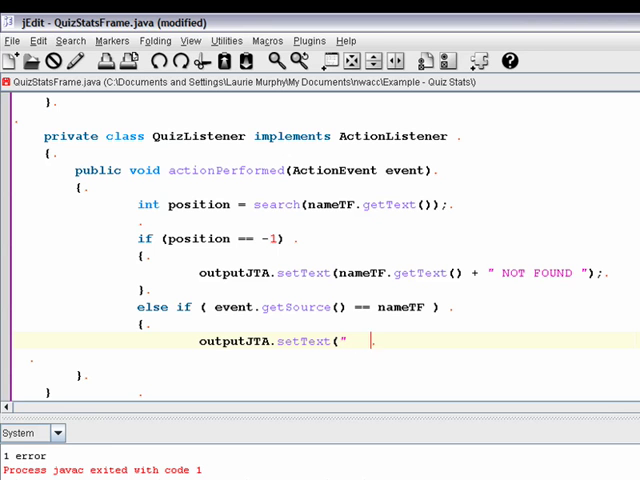
pyautogui.write('NAME')
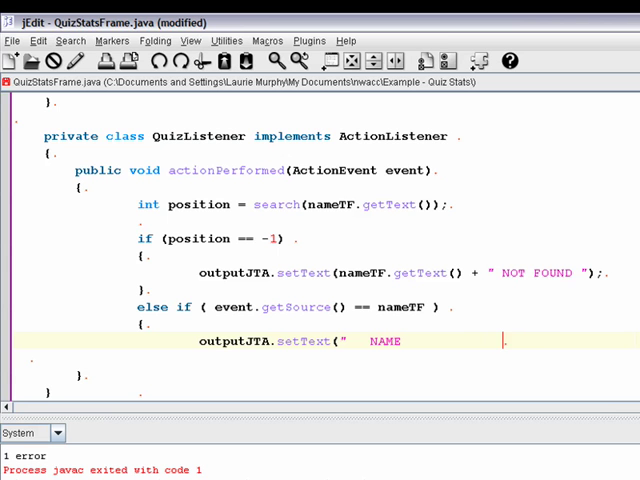
pyautogui.write('QUIZ S')
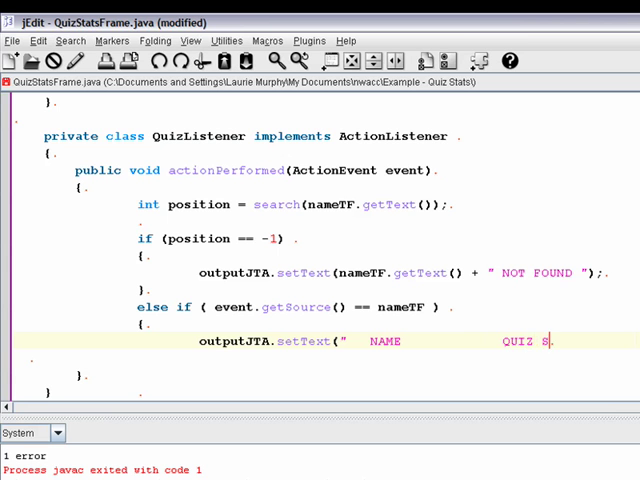
pyautogui.write('CORES')
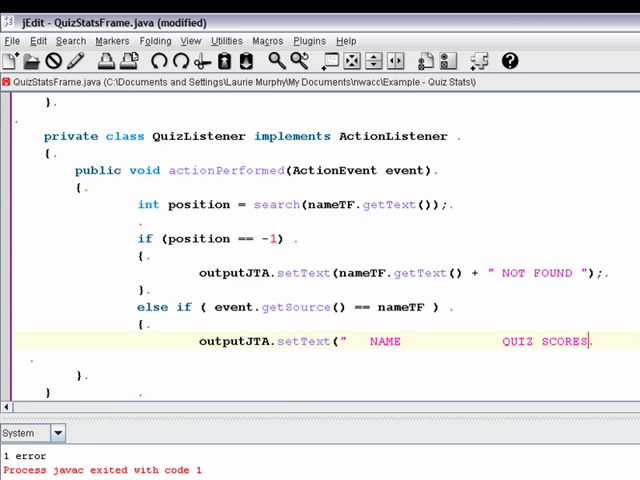
pyautogui.write('\\n");')
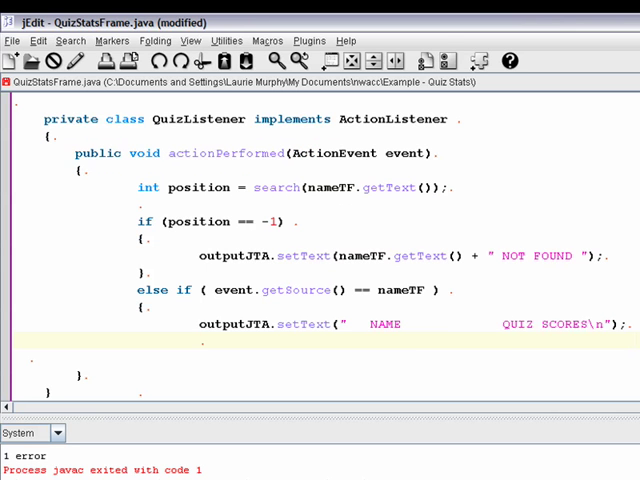
# Append a dashed separator line to outputJTA
pyautogui.write('outputJTA.')
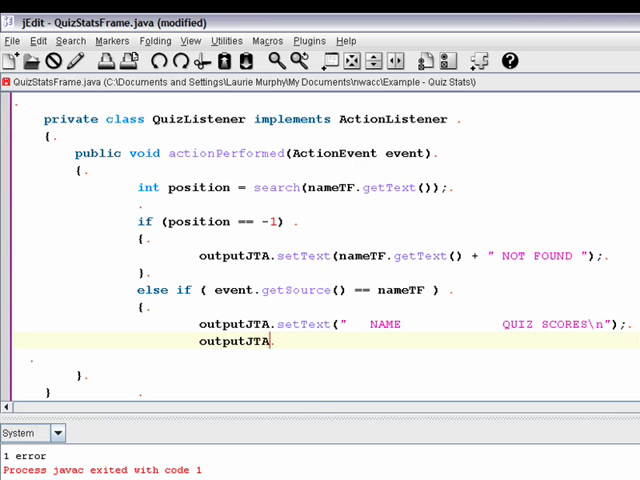
pyautogui.write('.set')
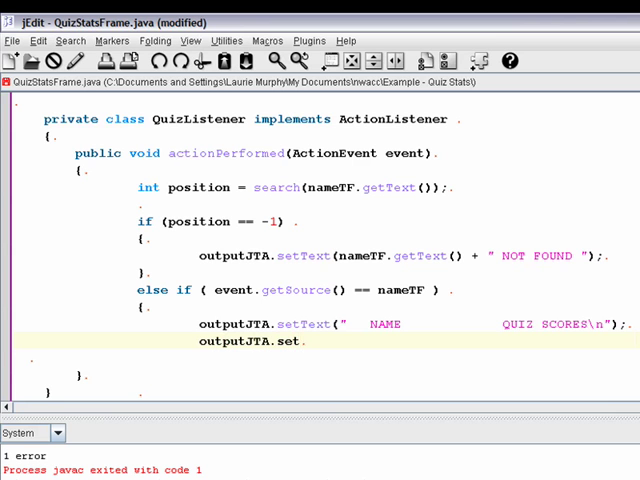
pyautogui.write('append')
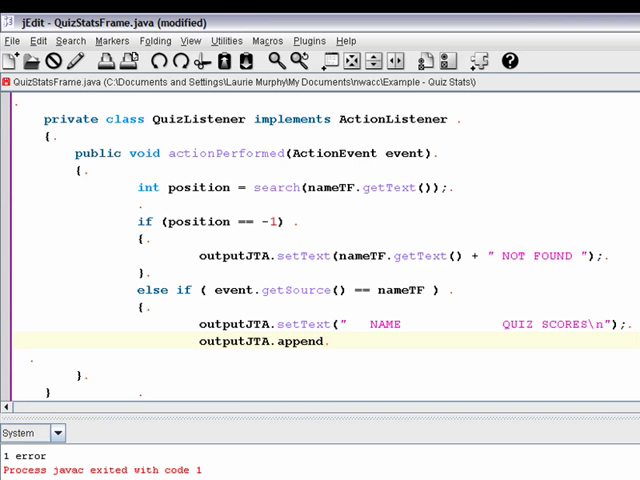
pyautogui.click(324, 341)
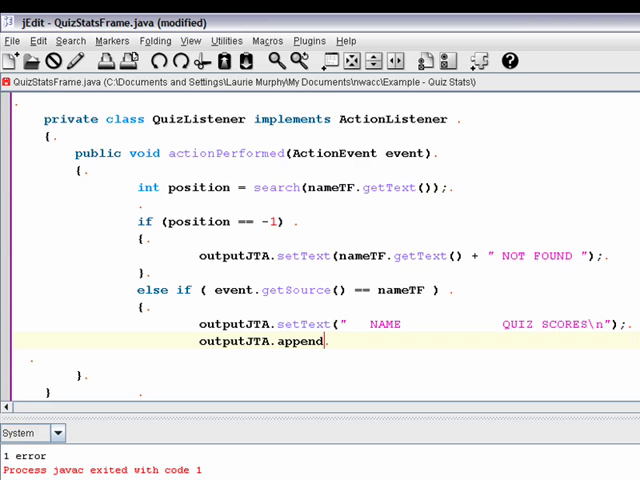
pyautogui.write('(')
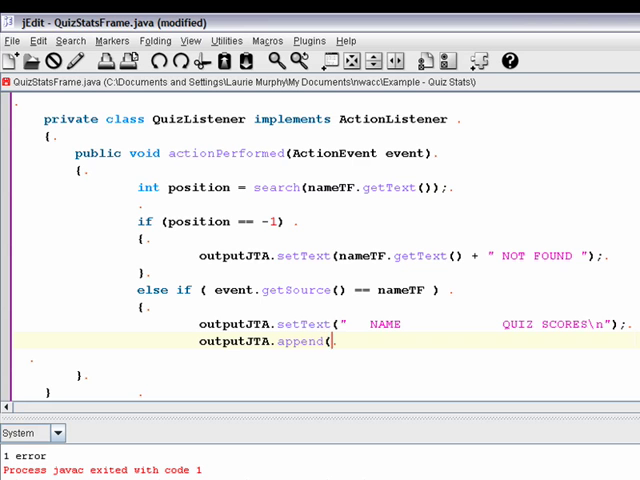
pyautogui.write('"-')
pyautogui.write('ou')
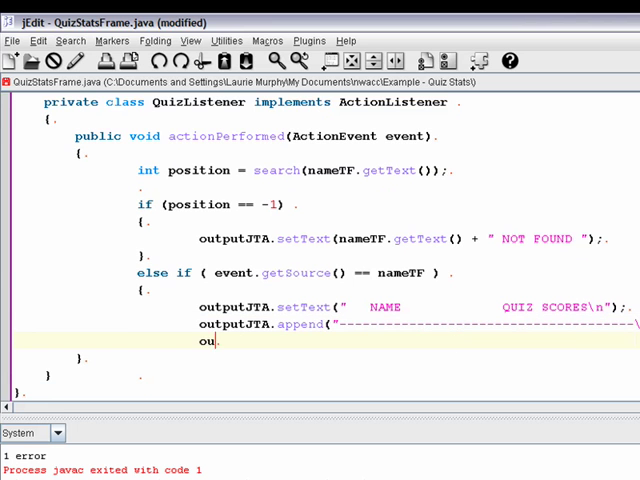
pyautogui.write('tputJTA.a')
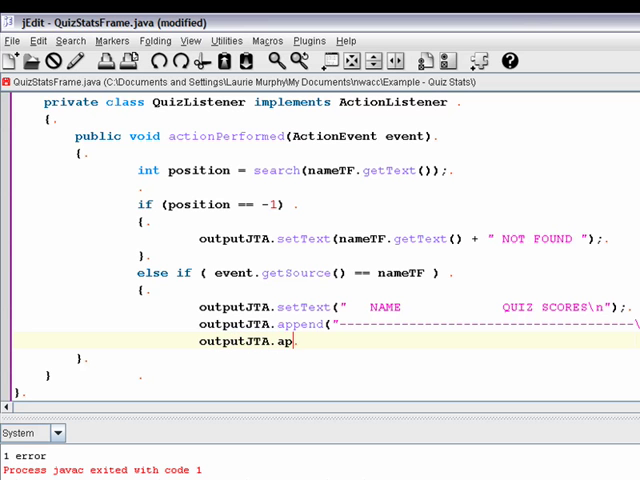
pyautogui.write('pend("')
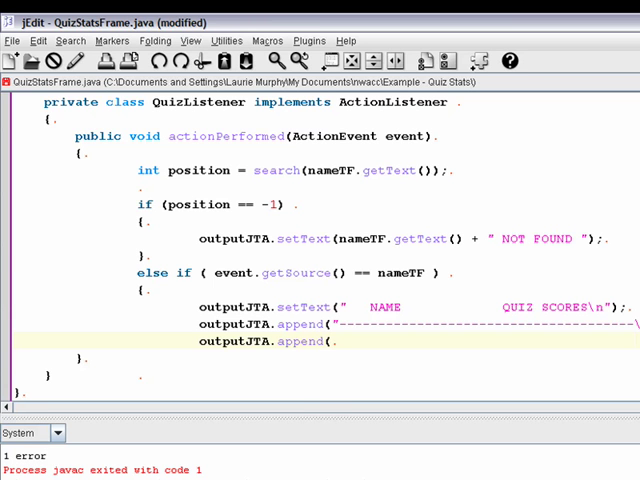
# Append student[position].toString() to outputJTA
pyautogui.write('se')
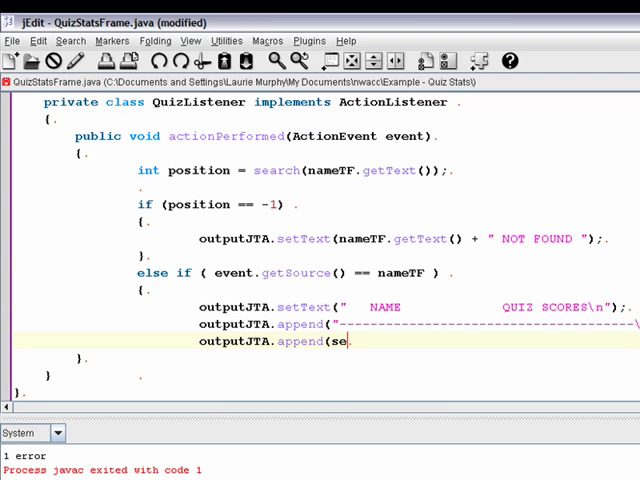
pyautogui.write('tudent[')
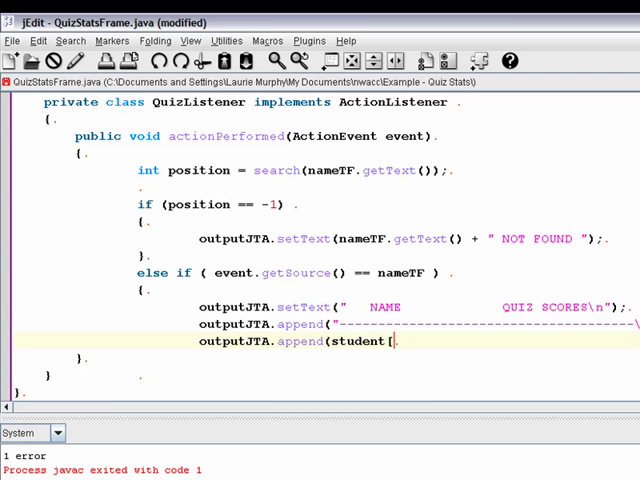
pyautogui.write('posi')
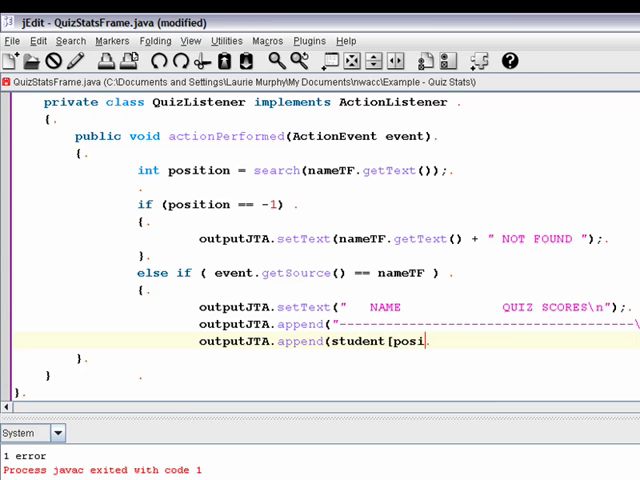
pyautogui.write('tion].')
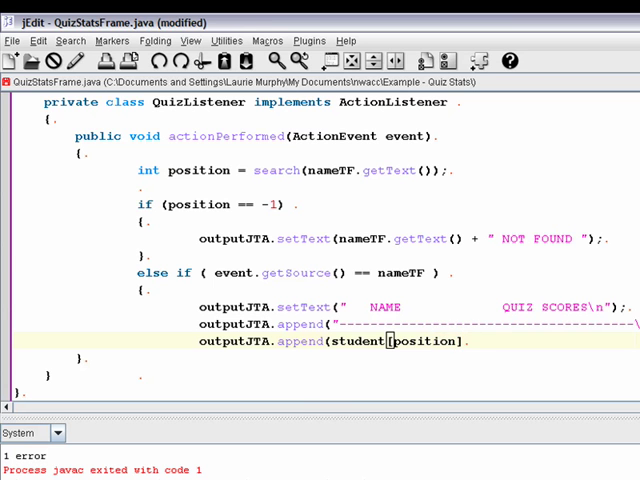
pyautogui.write('.st')
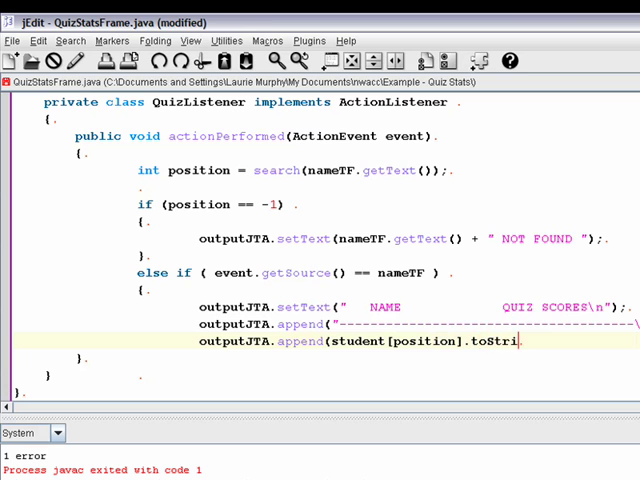
pyautogui.write('ng());')
pyautogui.write('}')
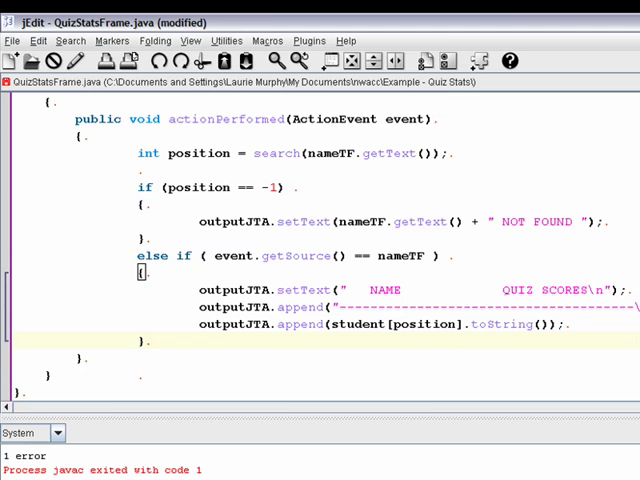
# Add an else if for bestJB setting outputJTA to the student's name and bestQuiz(), then begin an else
pyautogui.write('else if ( event')
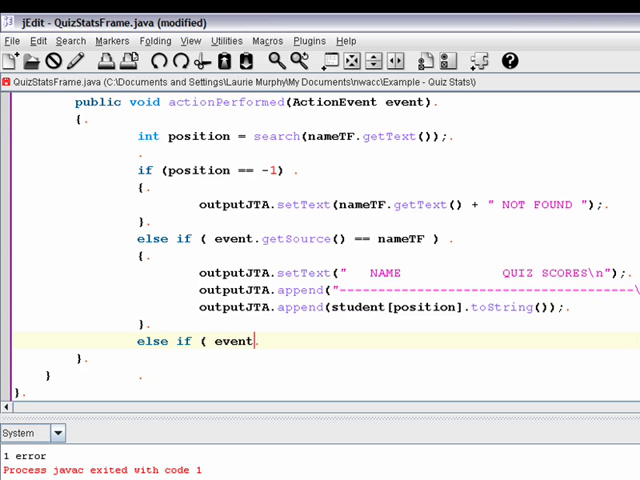
pyautogui.write('.')
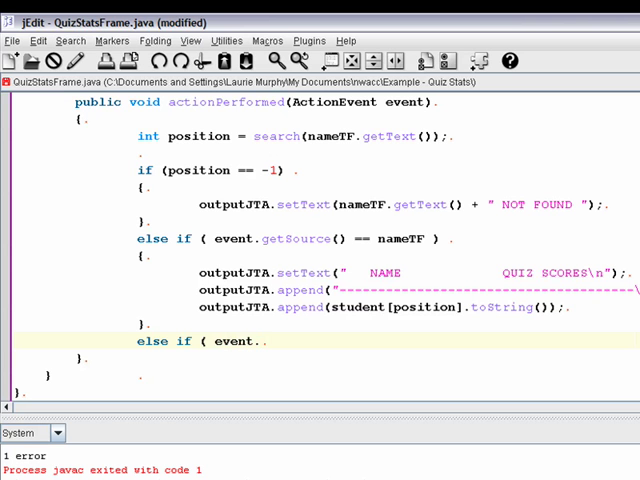
pyautogui.write('getSou8r')
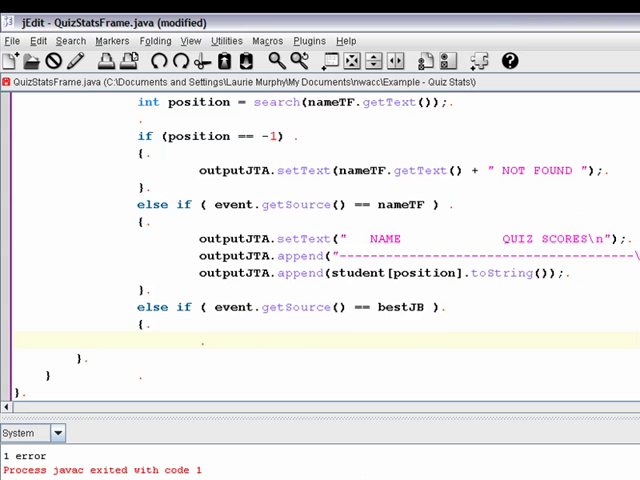
pyautogui.write('output')
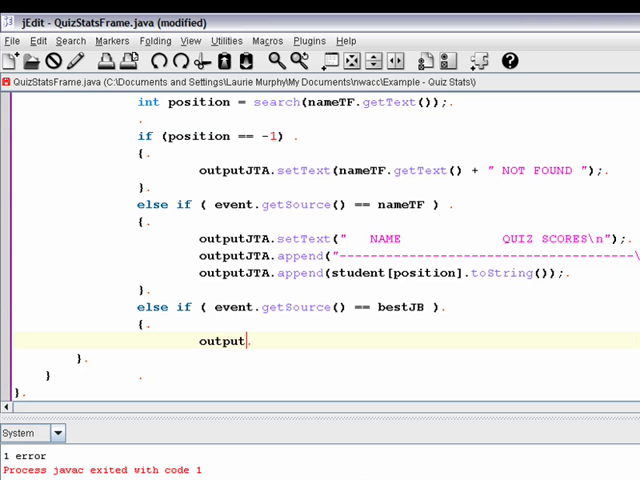
pyautogui.write('JTA')
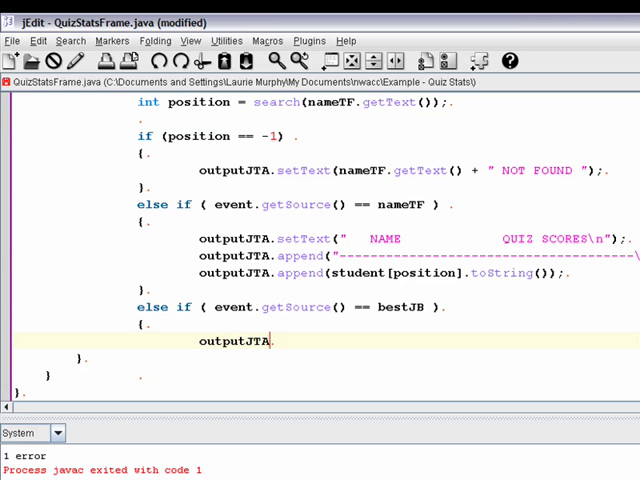
pyautogui.write('.set')
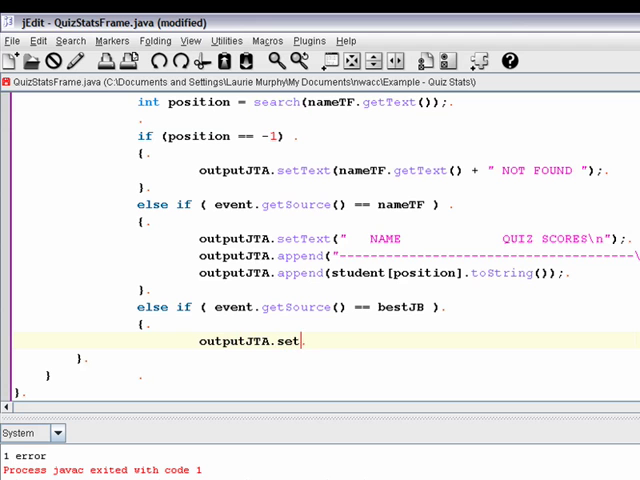
pyautogui.write('Text(student[position].getName() + "\'s best')
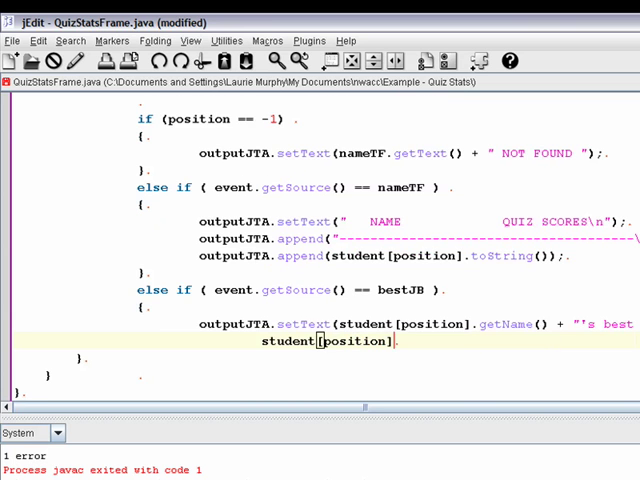
pyautogui.write('.bestQuiz());')
pyautogui.write('}')
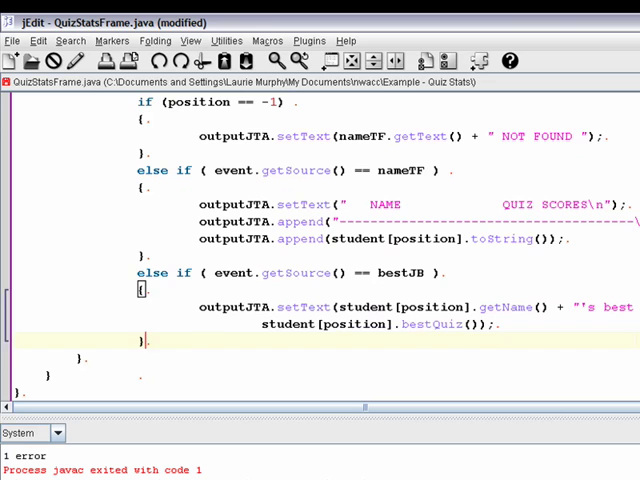
pyautogui.write('esle')
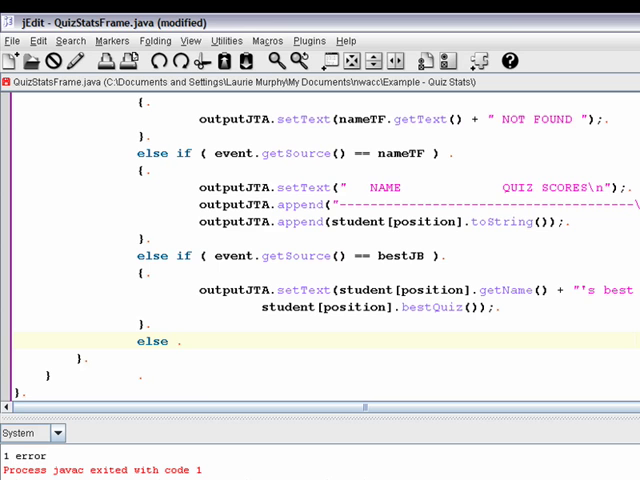
# Type the '// avg button' else comment, then add nameTF.selectAll(); after the if chain
pyautogui.write('// avg bu')
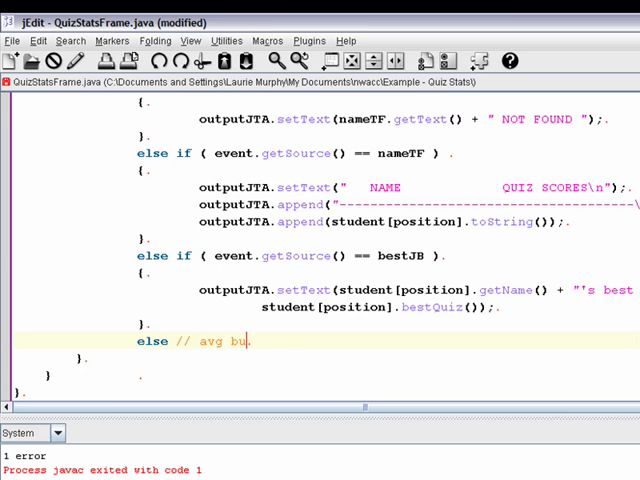
pyautogui.write('tton pressed.')
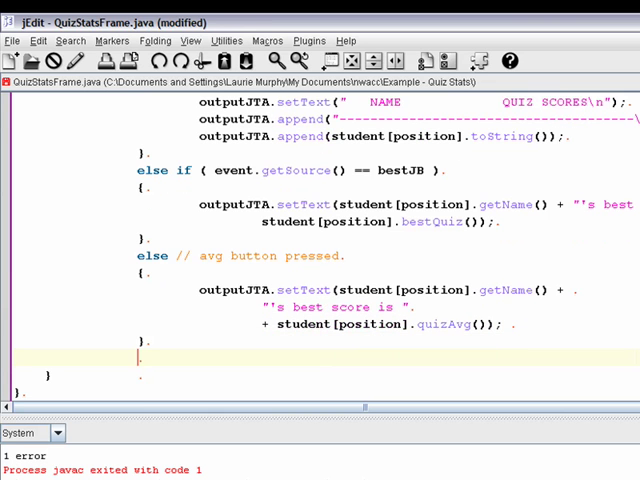
pyautogui.write('nameTR')
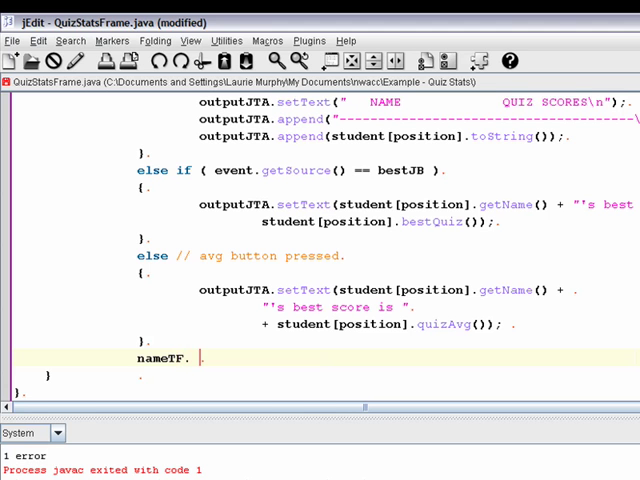
pyautogui.write('selec')
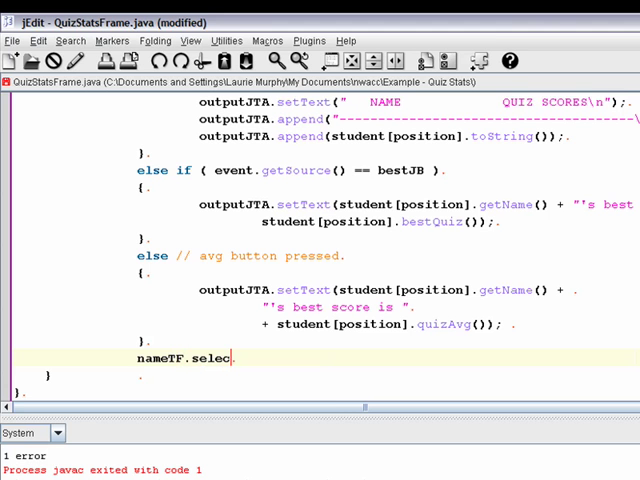
pyautogui.write('tAll()')
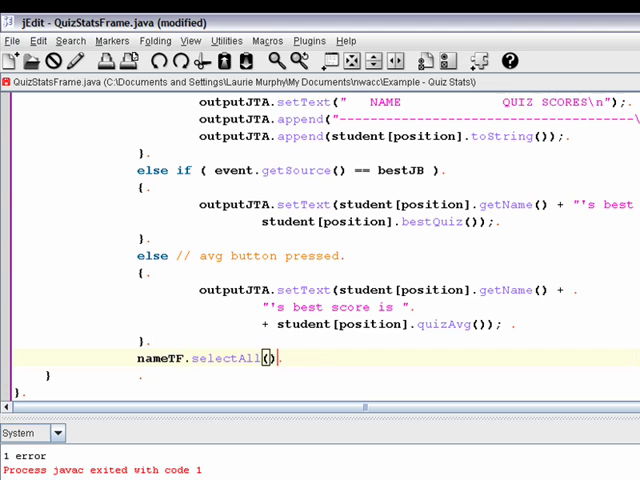
pyautogui.write(';')
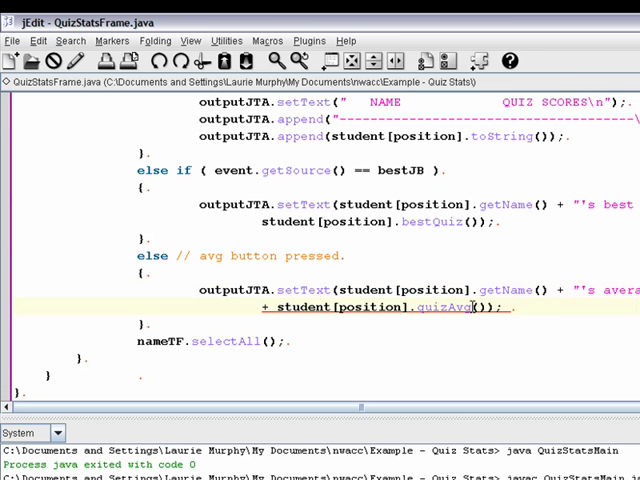
# Delete a stray character in the average output line, then save, compile and run QuizStatsMain
pyautogui.press('BackSpace')
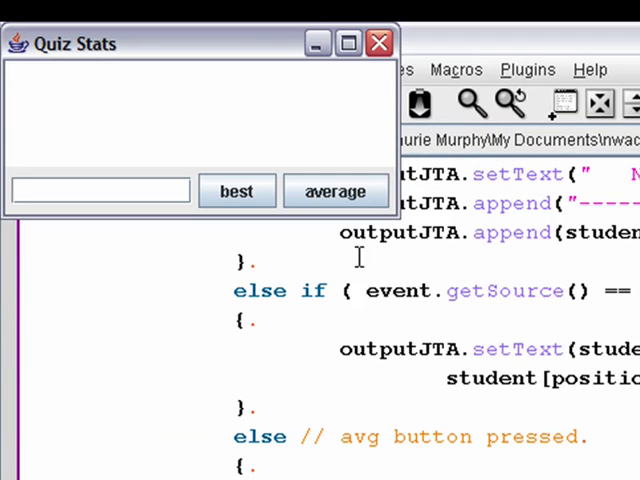
pyautogui.click(100, 190)
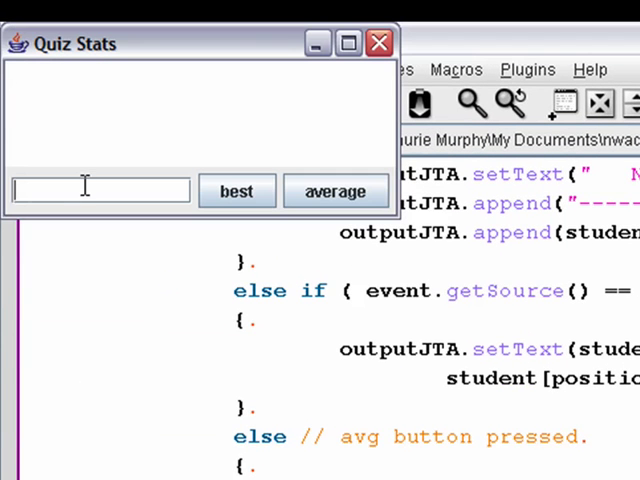
pyautogui.write('Log')
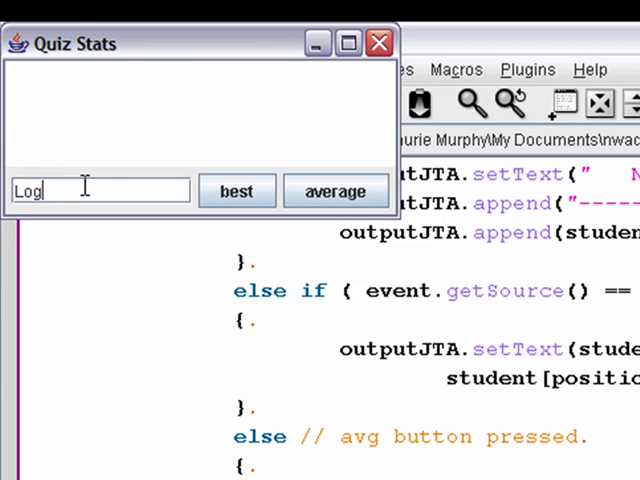
pyautogui.write('an Howard')
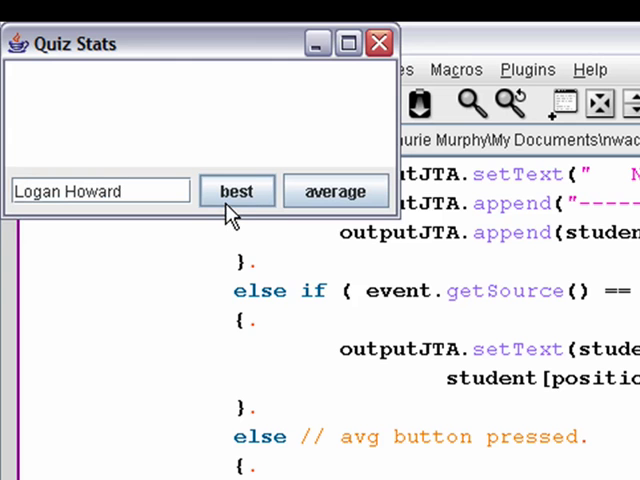
pyautogui.click(237, 191)
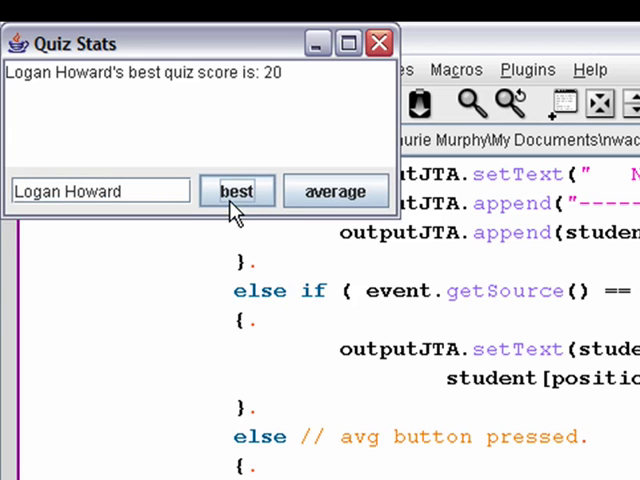
pyautogui.moveTo(256, 200)
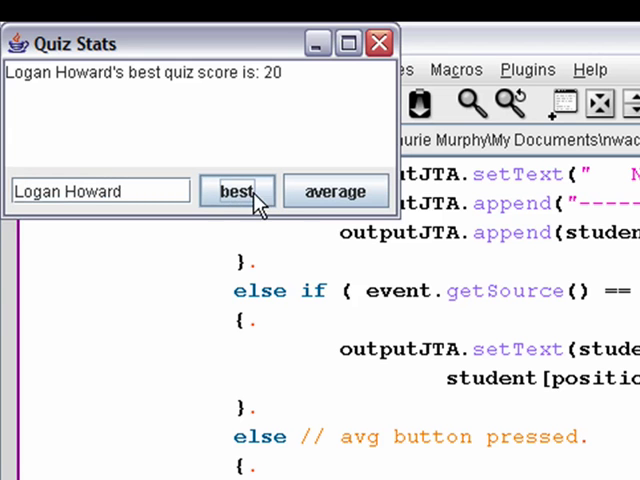
pyautogui.click(335, 191)
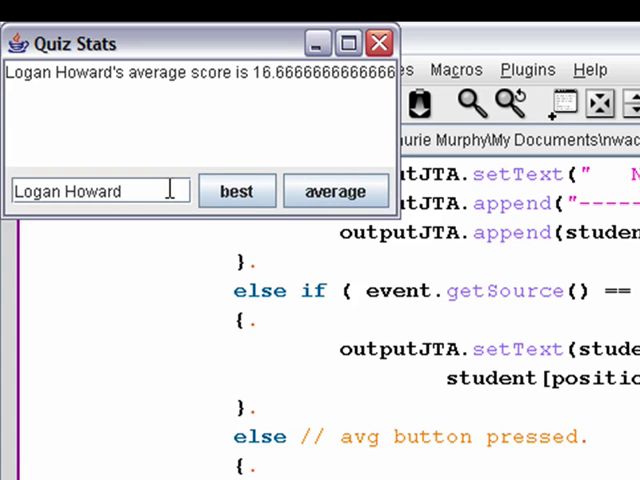
pyautogui.click(237, 191)
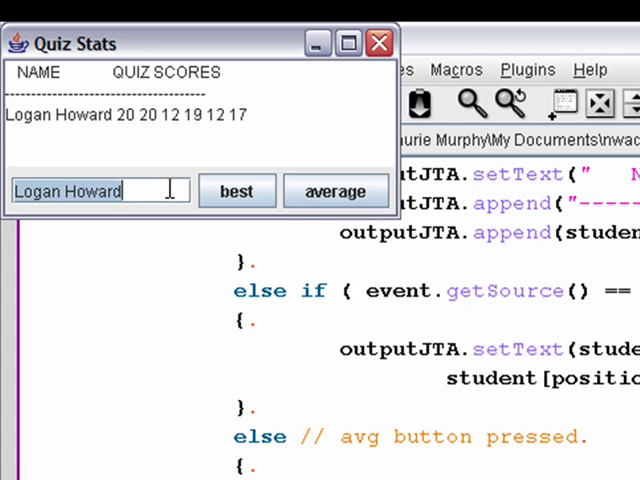
# Look up 'John Smith' and get the 'John Smith NOT FOUND' message
pyautogui.write('Jo')
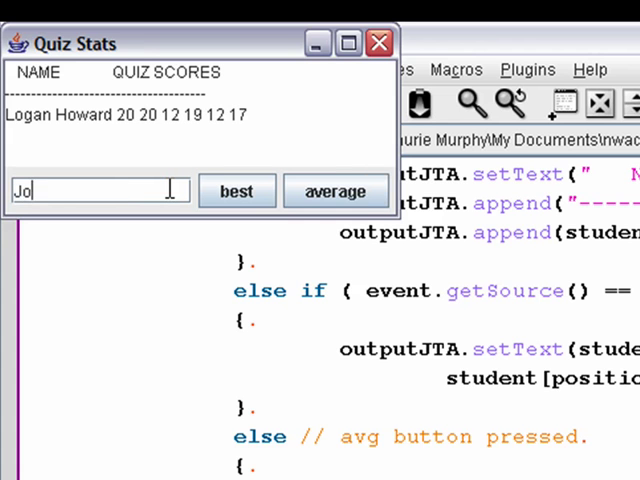
pyautogui.write('hn')
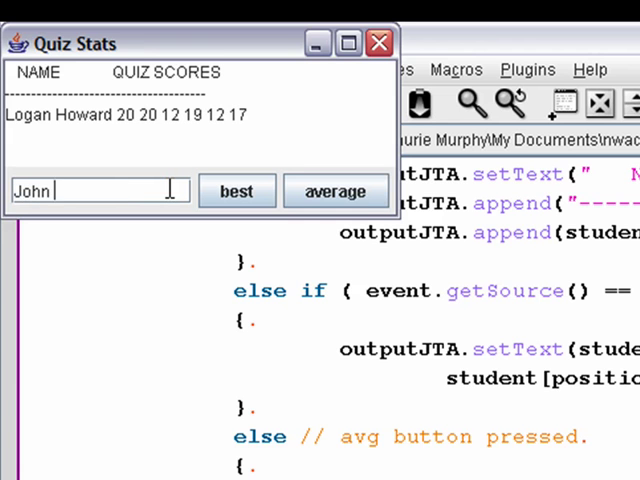
pyautogui.write('Smith')
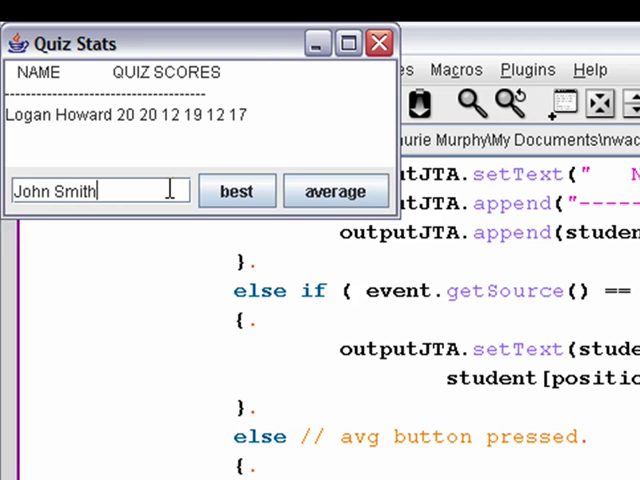
pyautogui.click(236, 191)
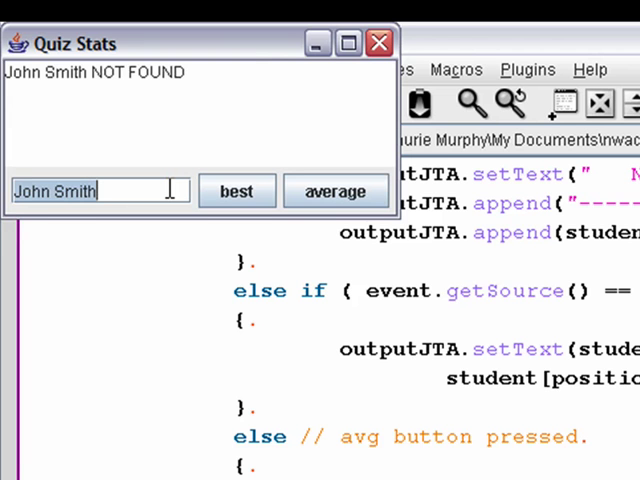